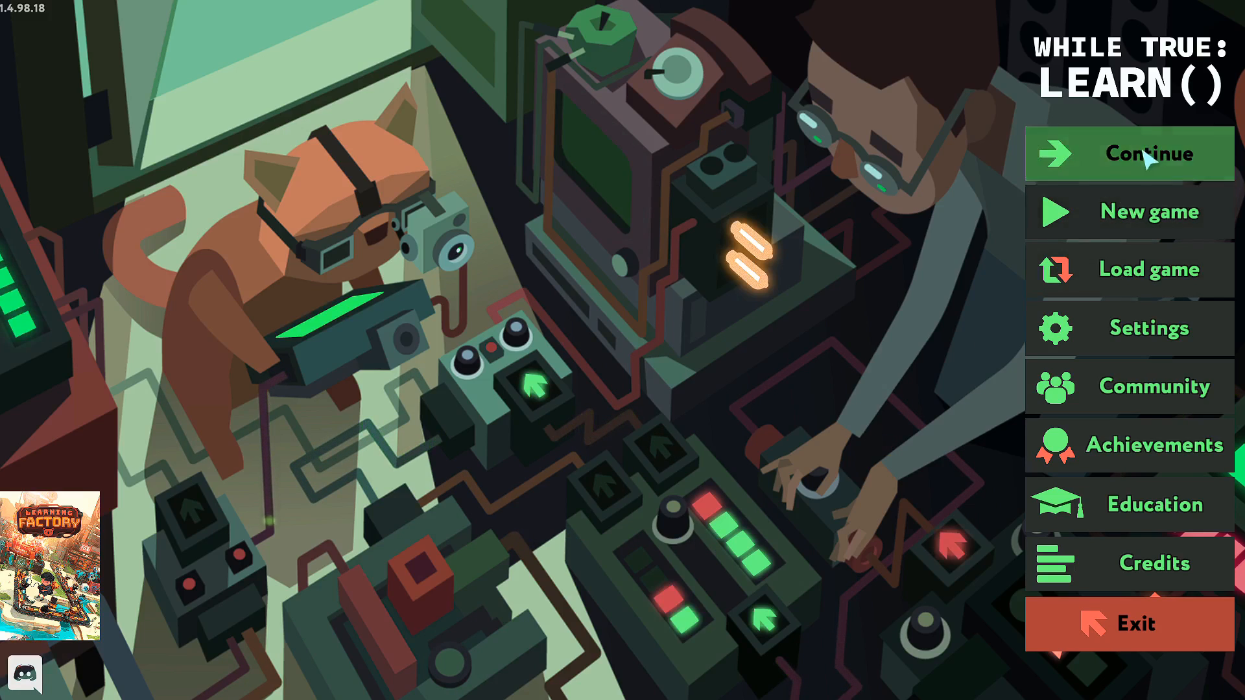
# Resume the saved game and accept the Medx herb-sorting job to open its empty board
pyautogui.click(1128, 153)
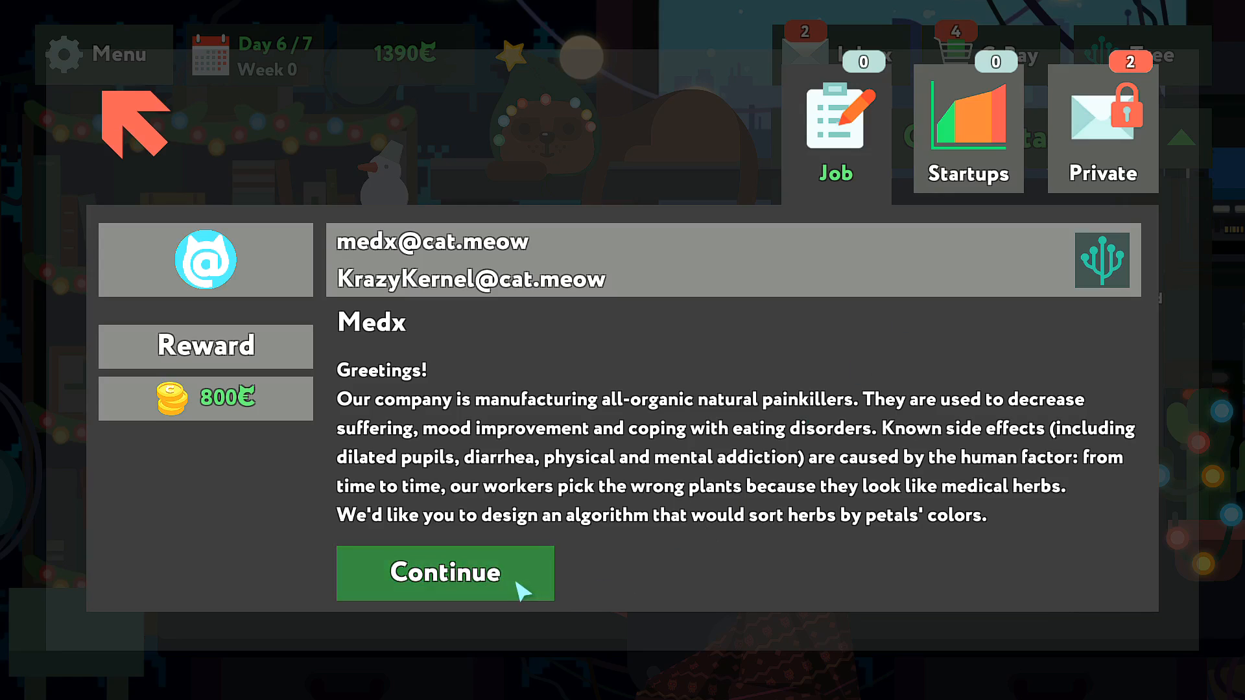
pyautogui.click(445, 573)
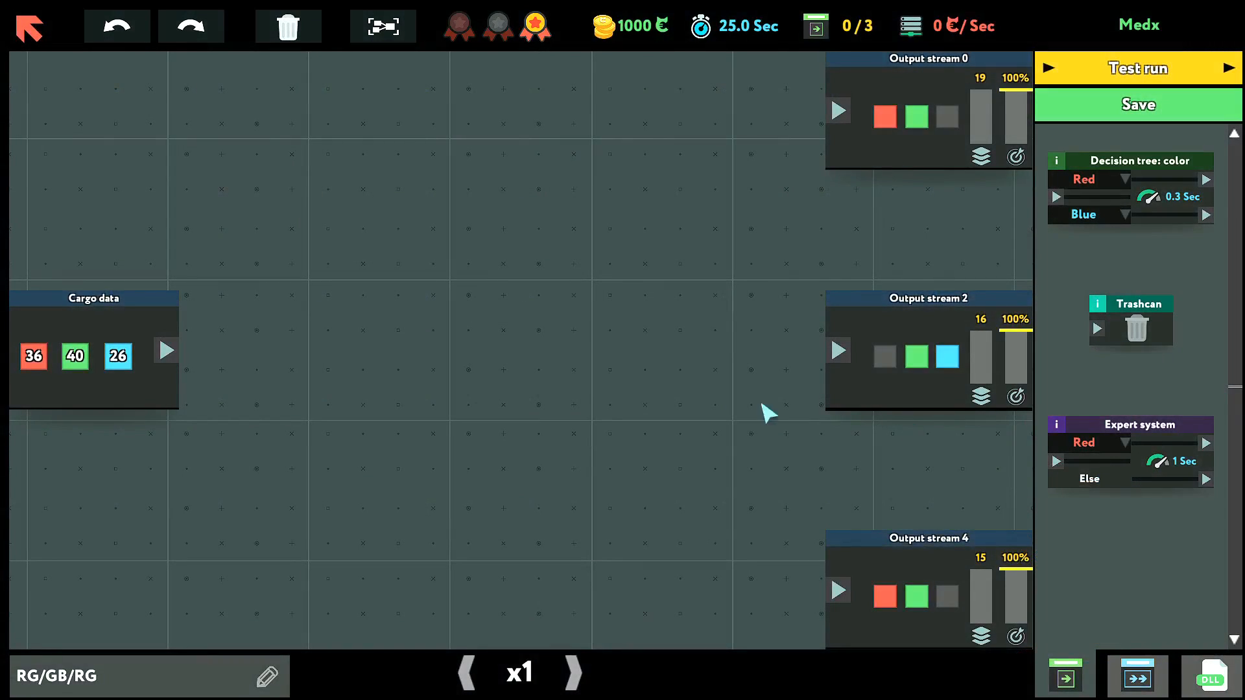
pyautogui.moveTo(1150, 234)
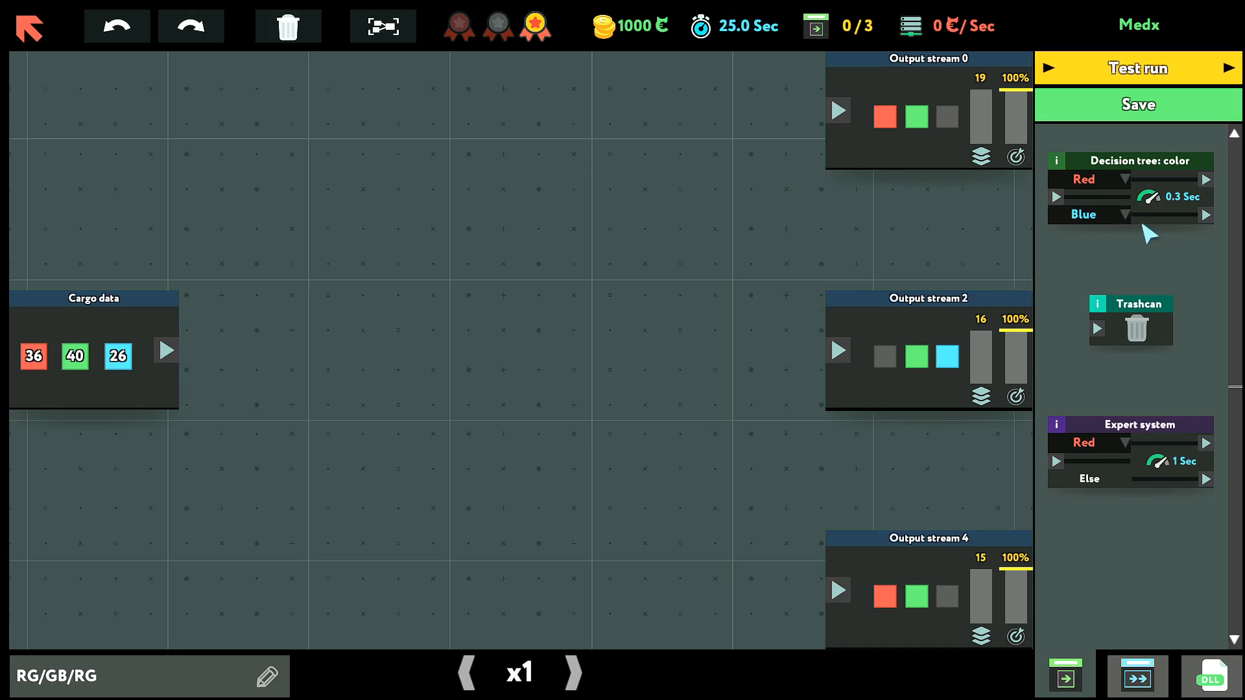
pyautogui.moveTo(191, 389)
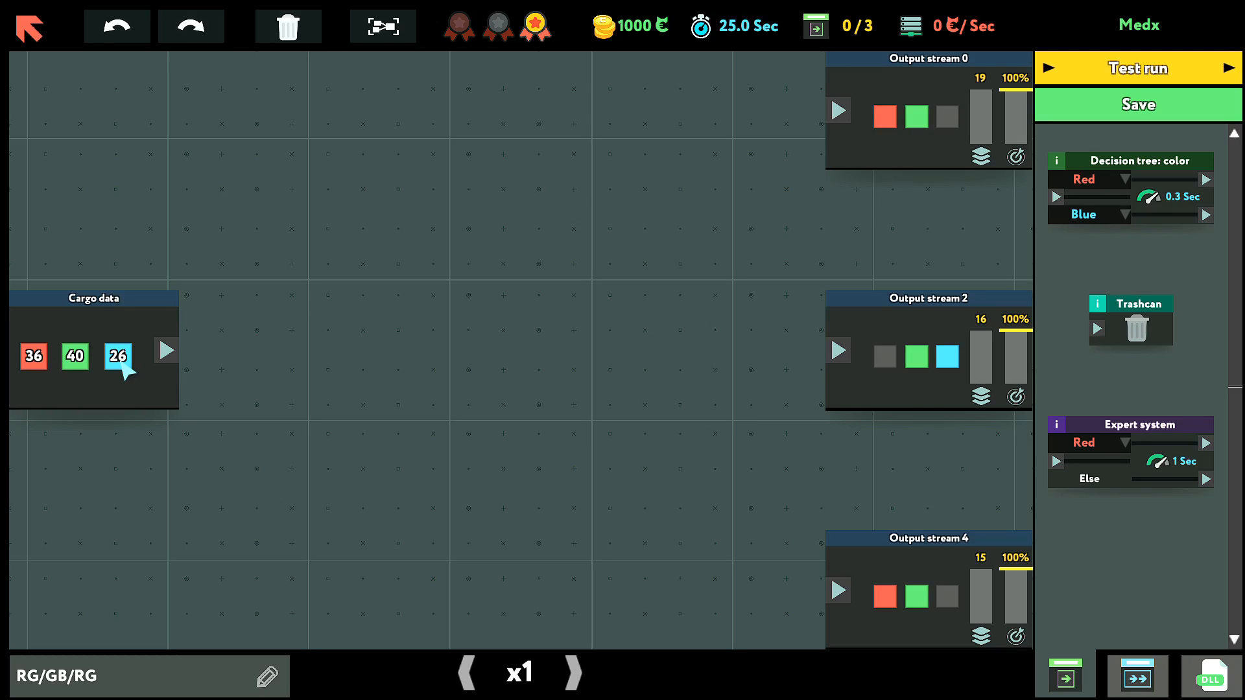
pyautogui.moveTo(758, 176)
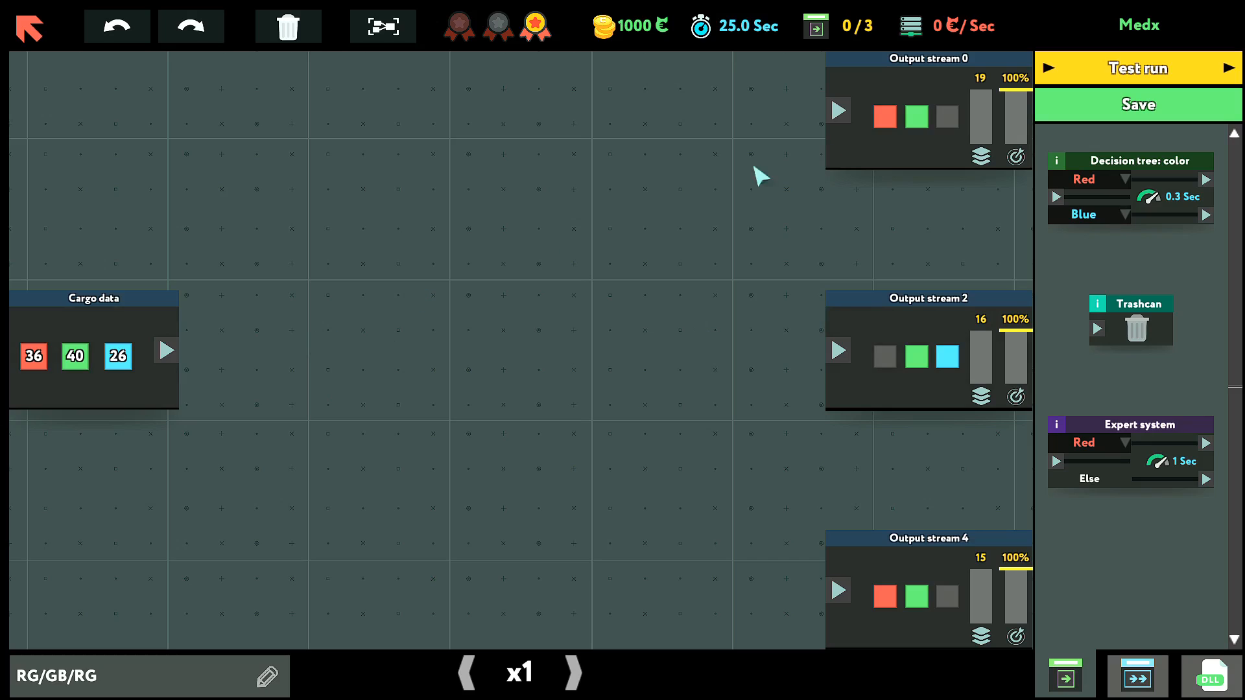
pyautogui.moveTo(901, 145)
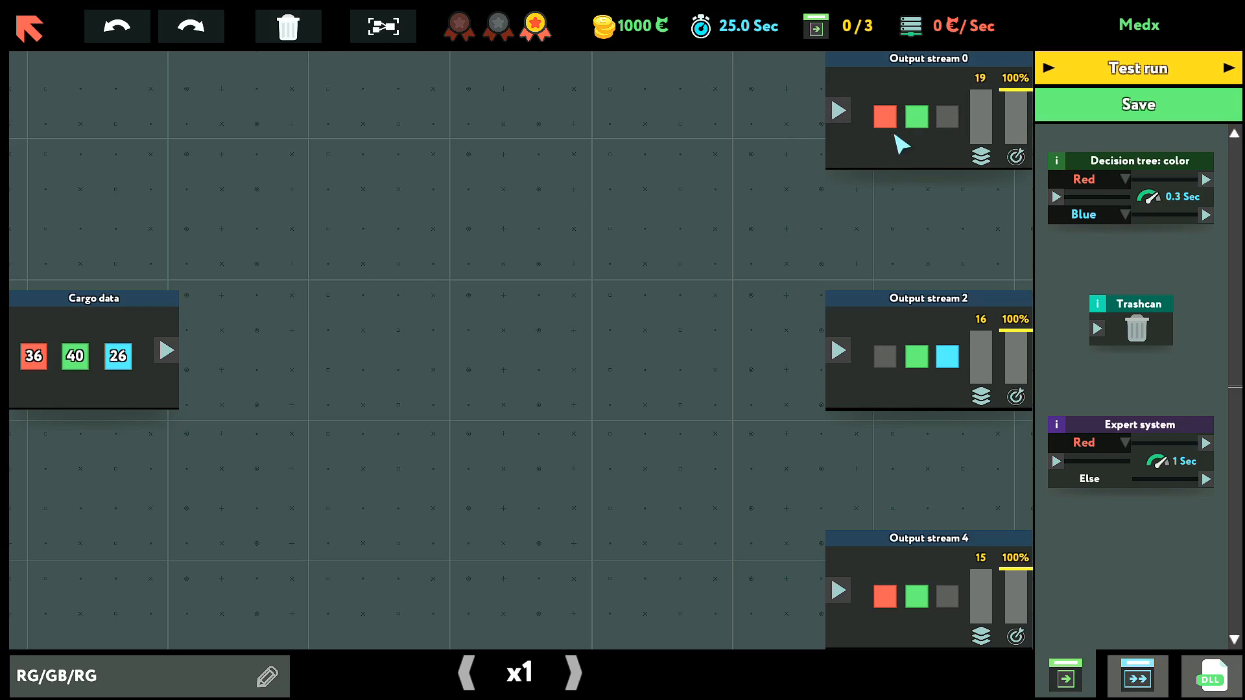
pyautogui.moveTo(918, 384)
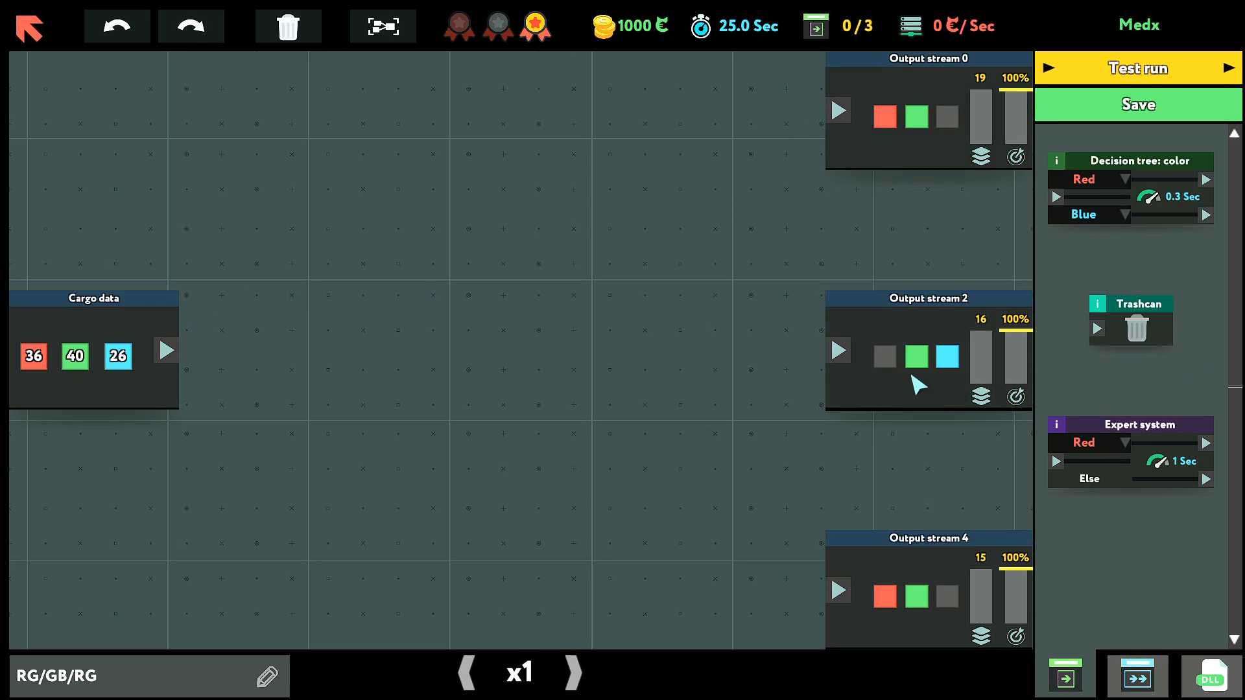
pyautogui.moveTo(929, 624)
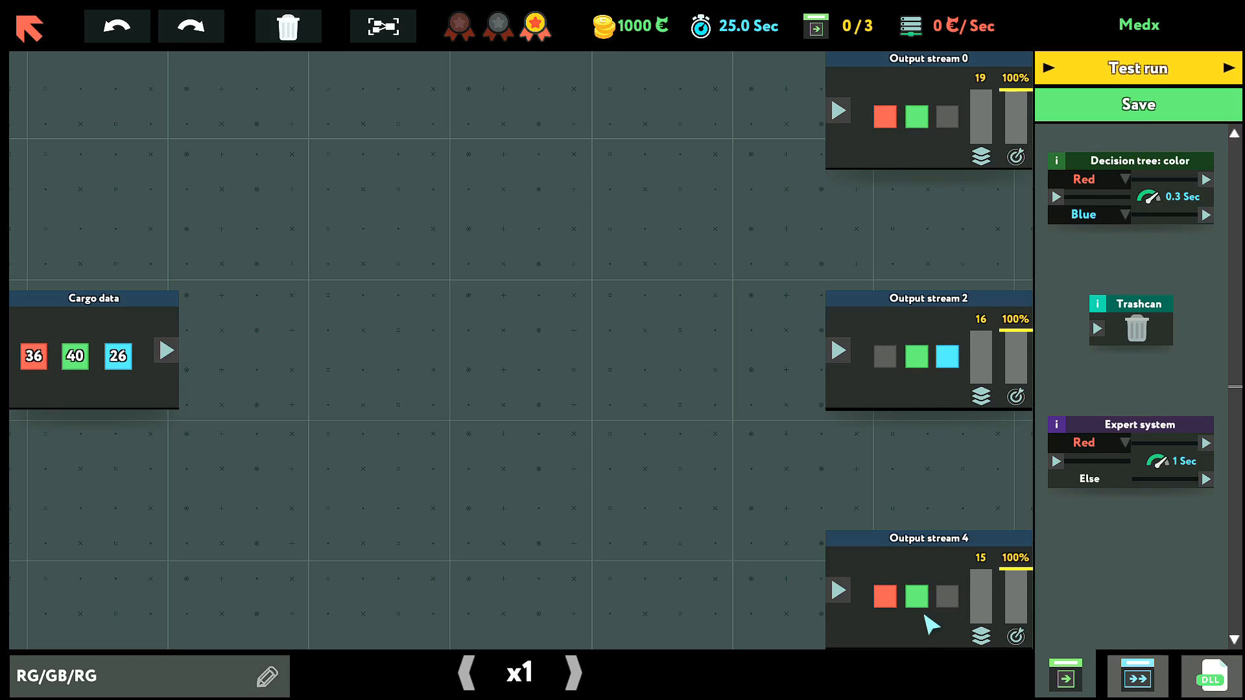
pyautogui.moveTo(887, 449)
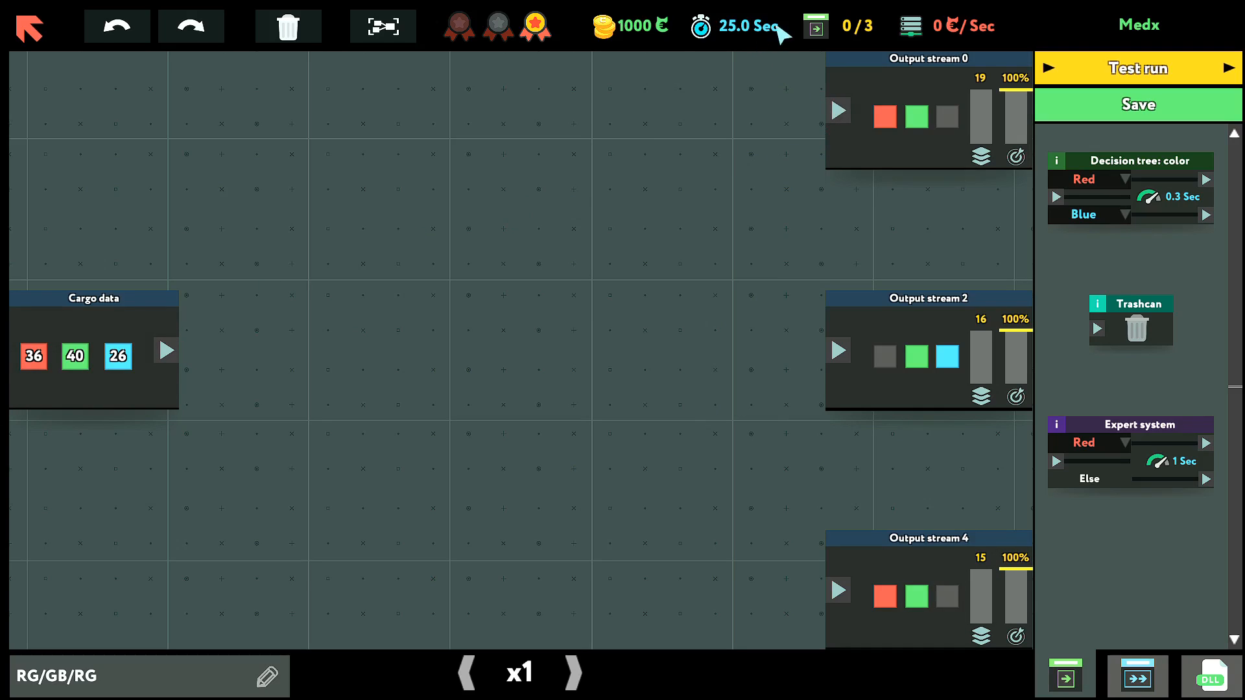
pyautogui.moveTo(754, 84)
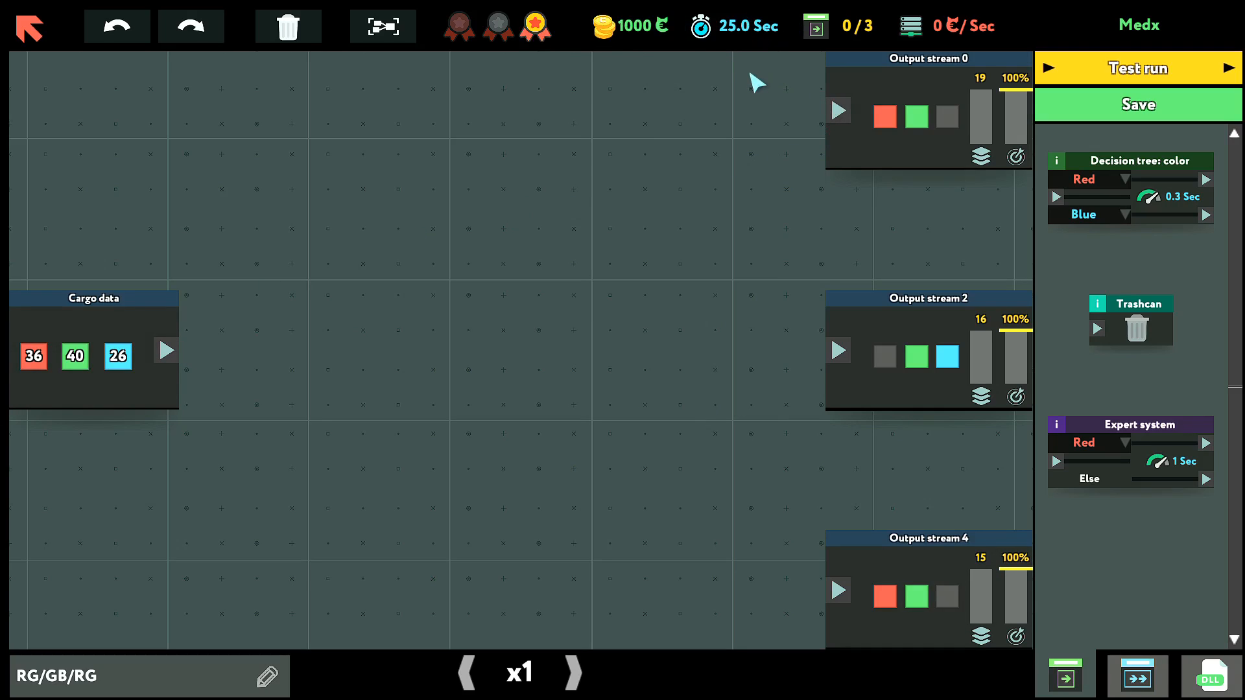
pyautogui.moveTo(269, 326)
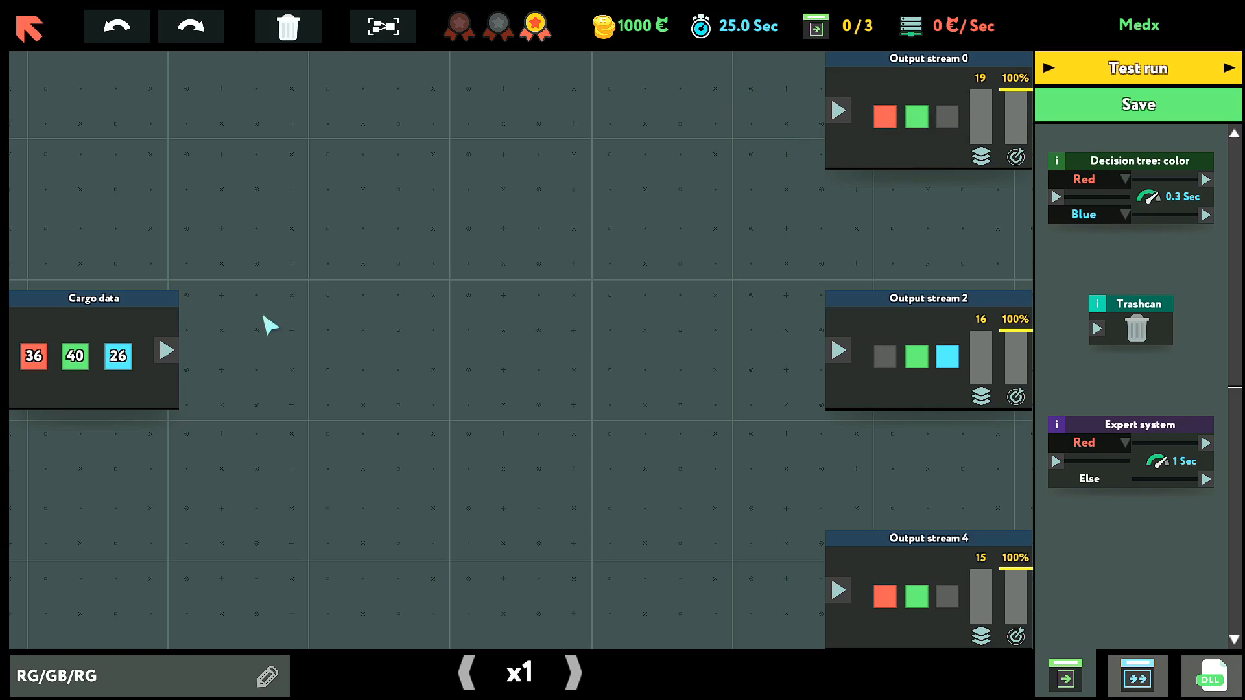
pyautogui.moveTo(181, 424)
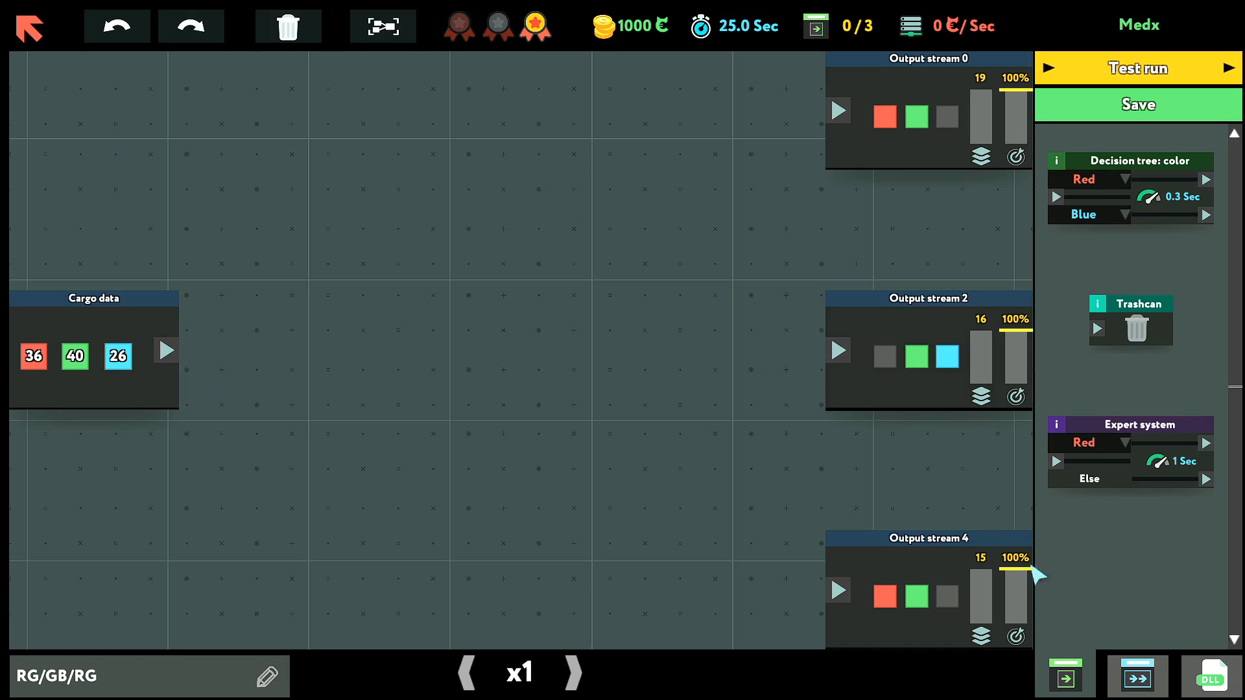
pyautogui.moveTo(926, 129)
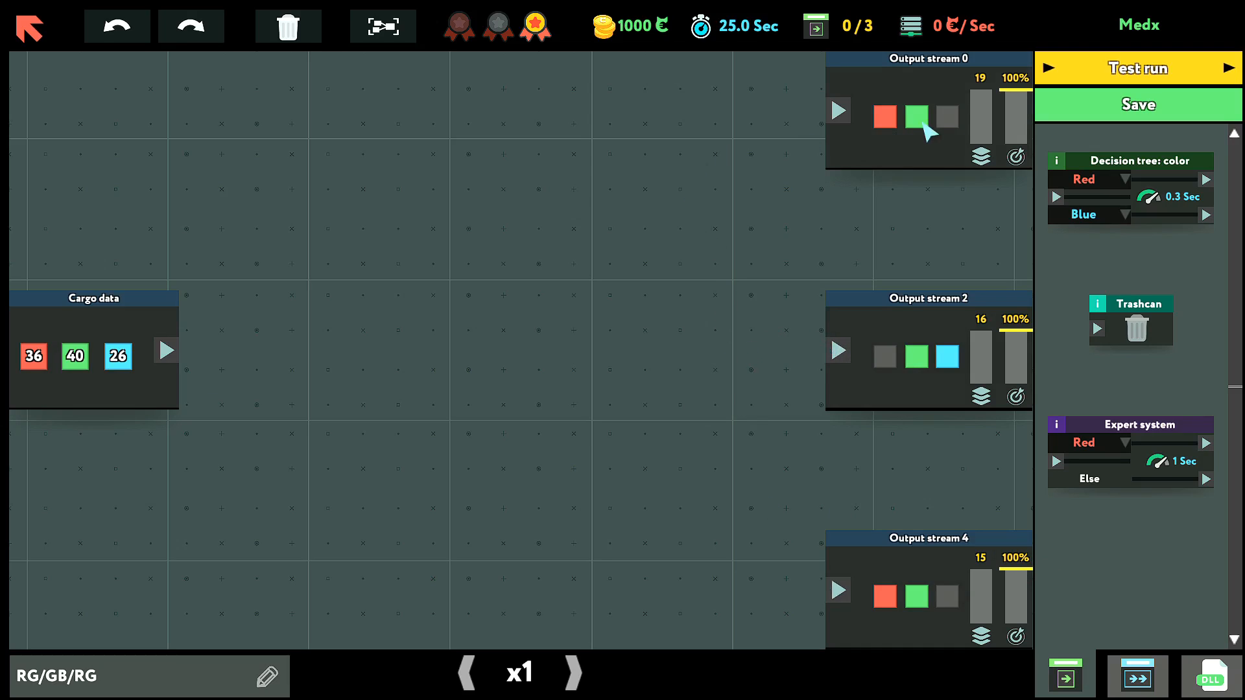
pyautogui.moveTo(1040, 537)
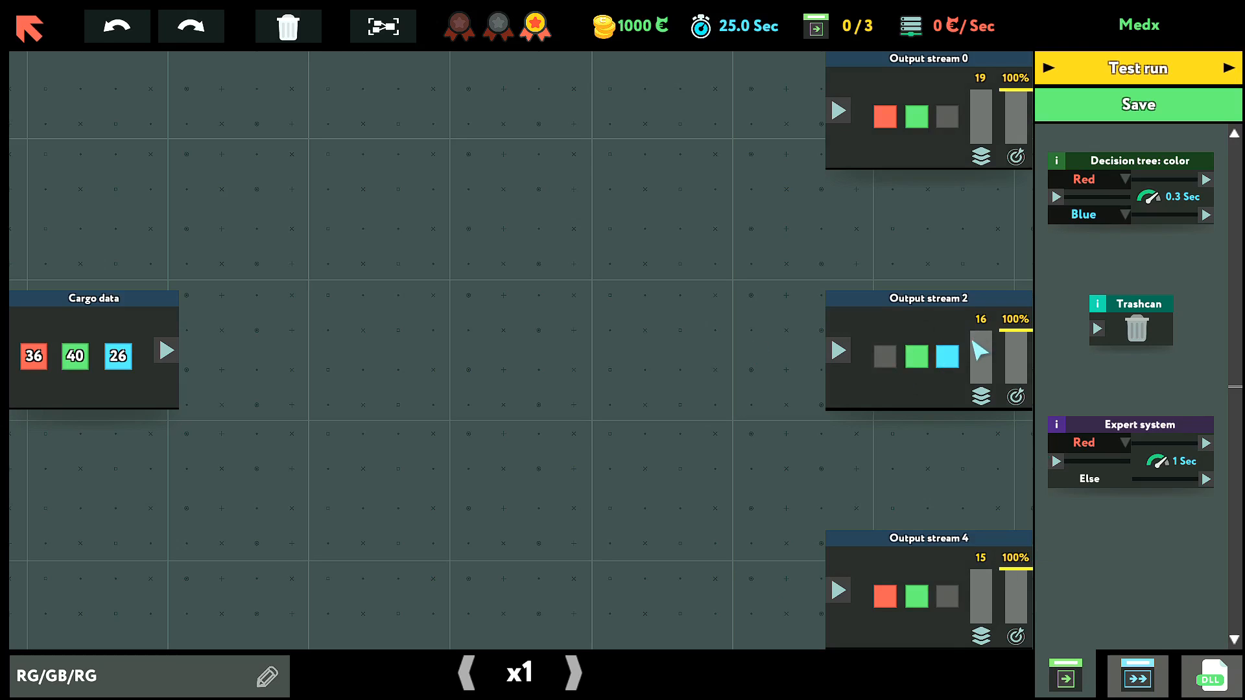
pyautogui.moveTo(719, 358)
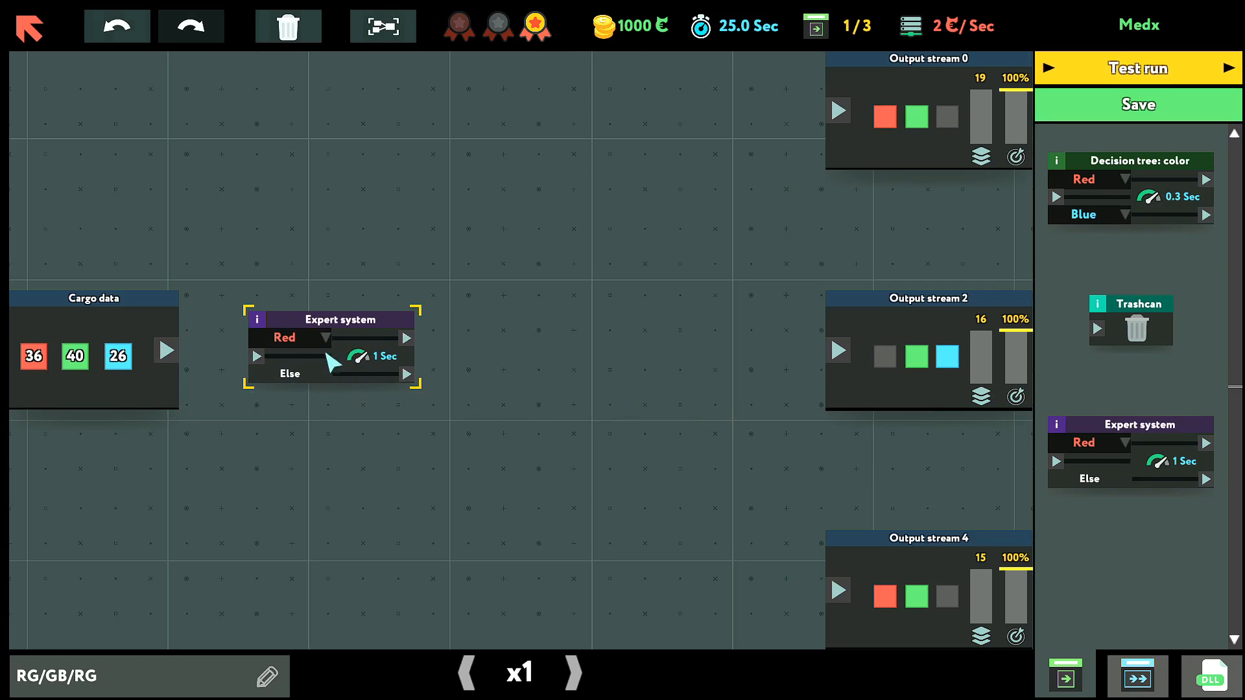
# Feed Cargo data into the expert system, send Red to stream 0, and build a Blue/Green tree toward stream 2
pyautogui.moveTo(166, 350); pyautogui.dragTo(258, 356)
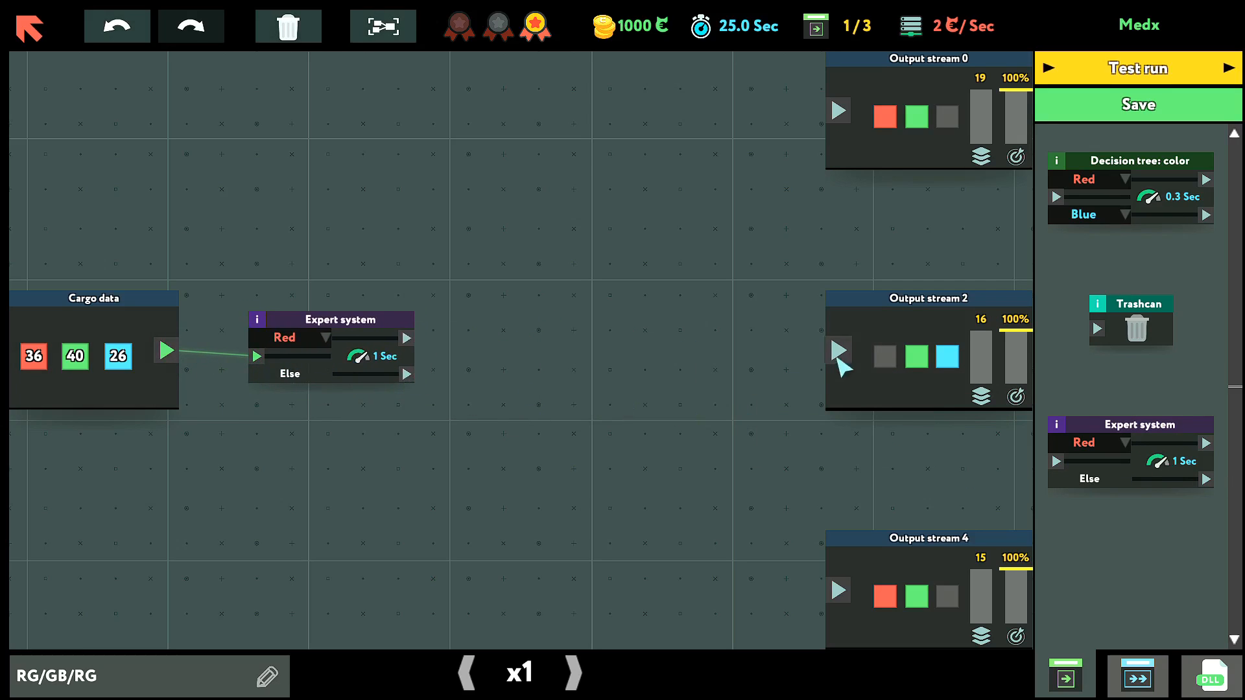
pyautogui.moveTo(449, 369)
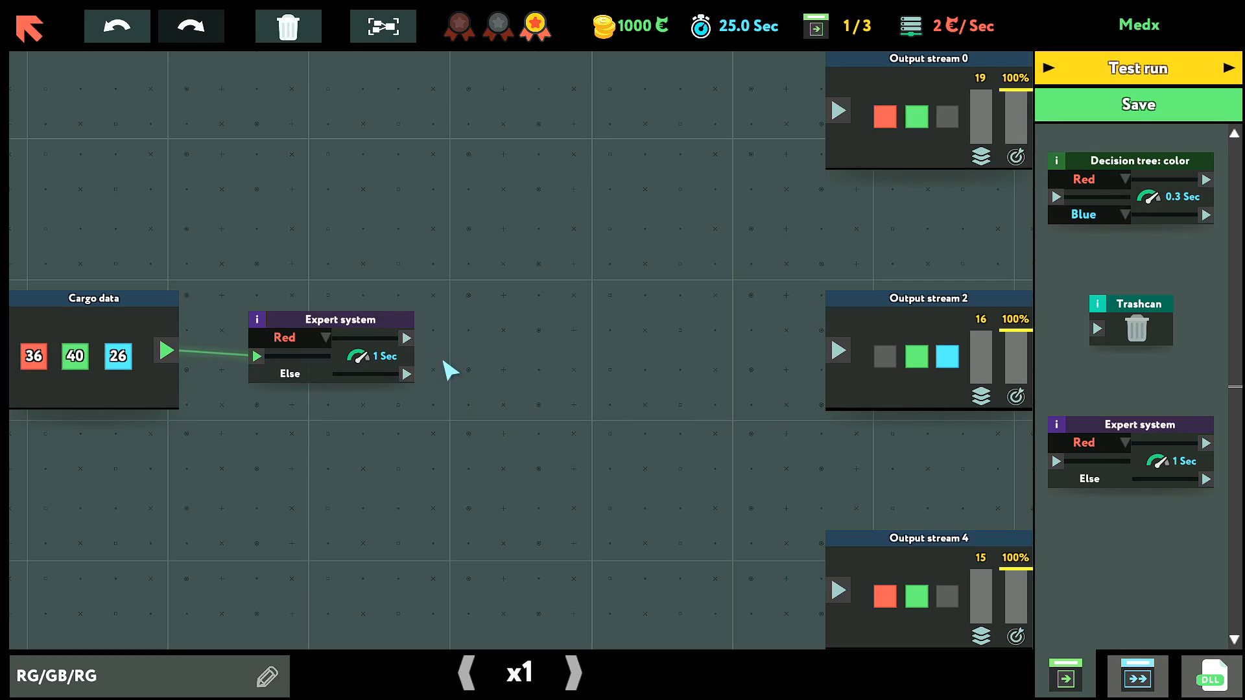
pyautogui.moveTo(407, 337); pyautogui.dragTo(838, 111)
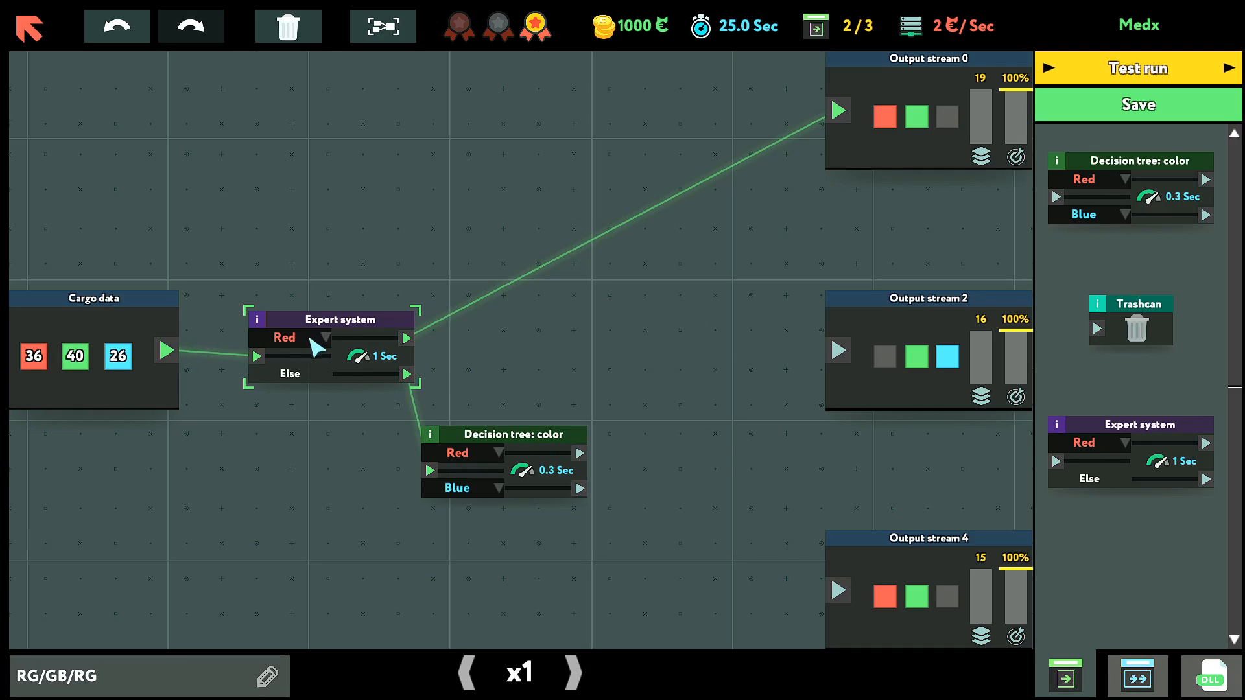
pyautogui.moveTo(904, 125)
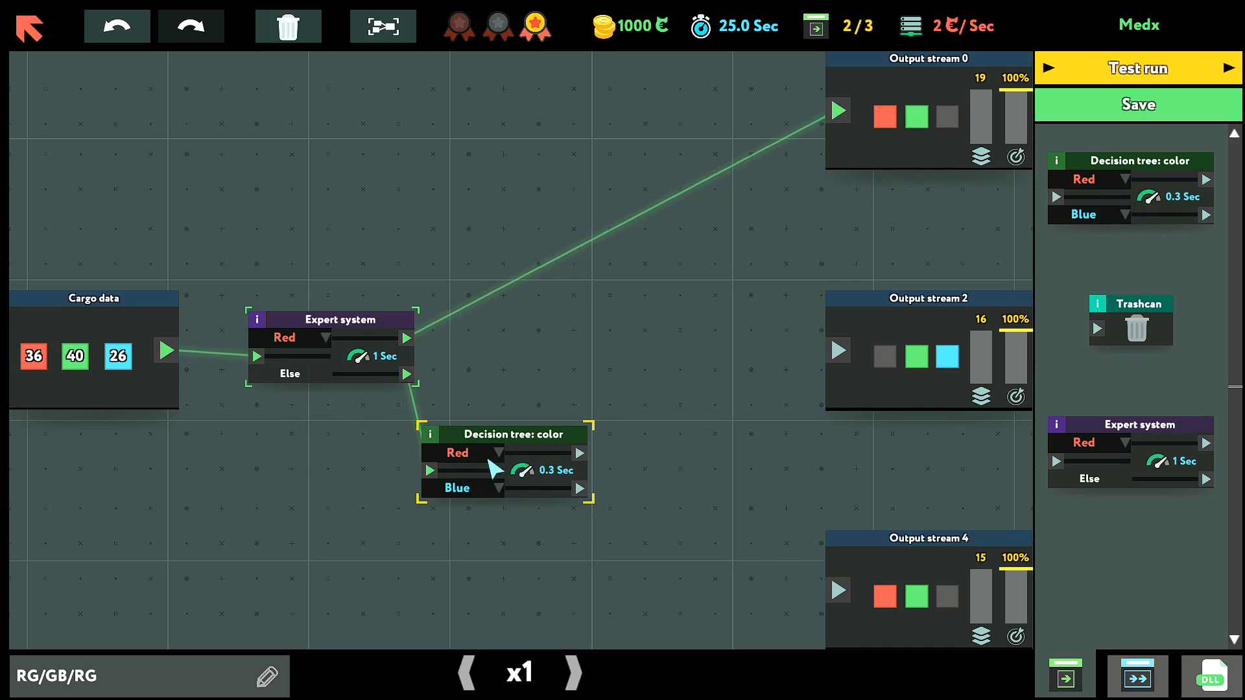
pyautogui.click(457, 453)
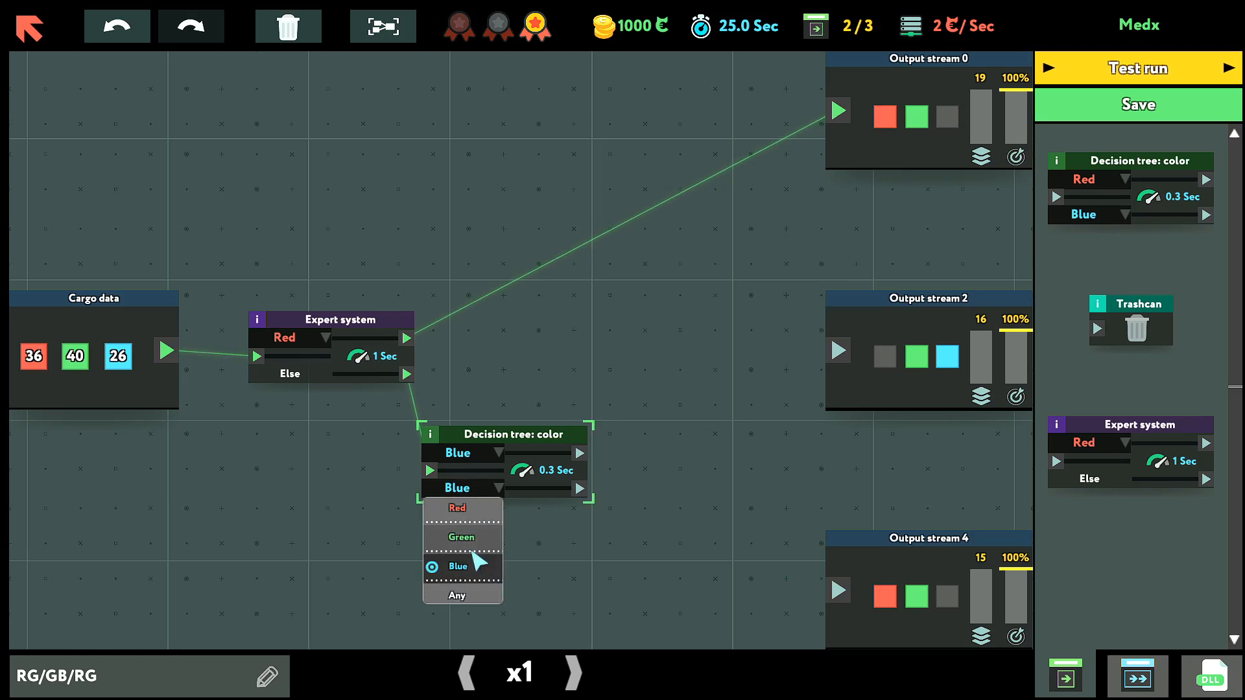
pyautogui.click(460, 537)
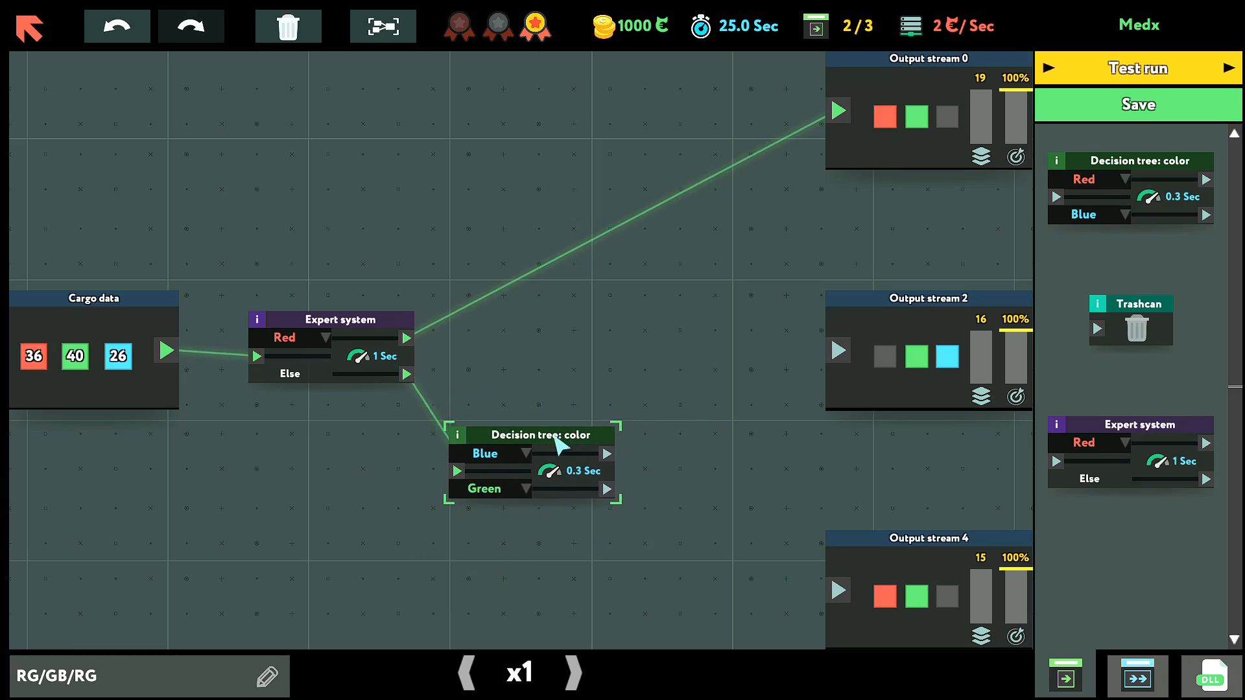
pyautogui.moveTo(532, 435); pyautogui.dragTo(520, 470)
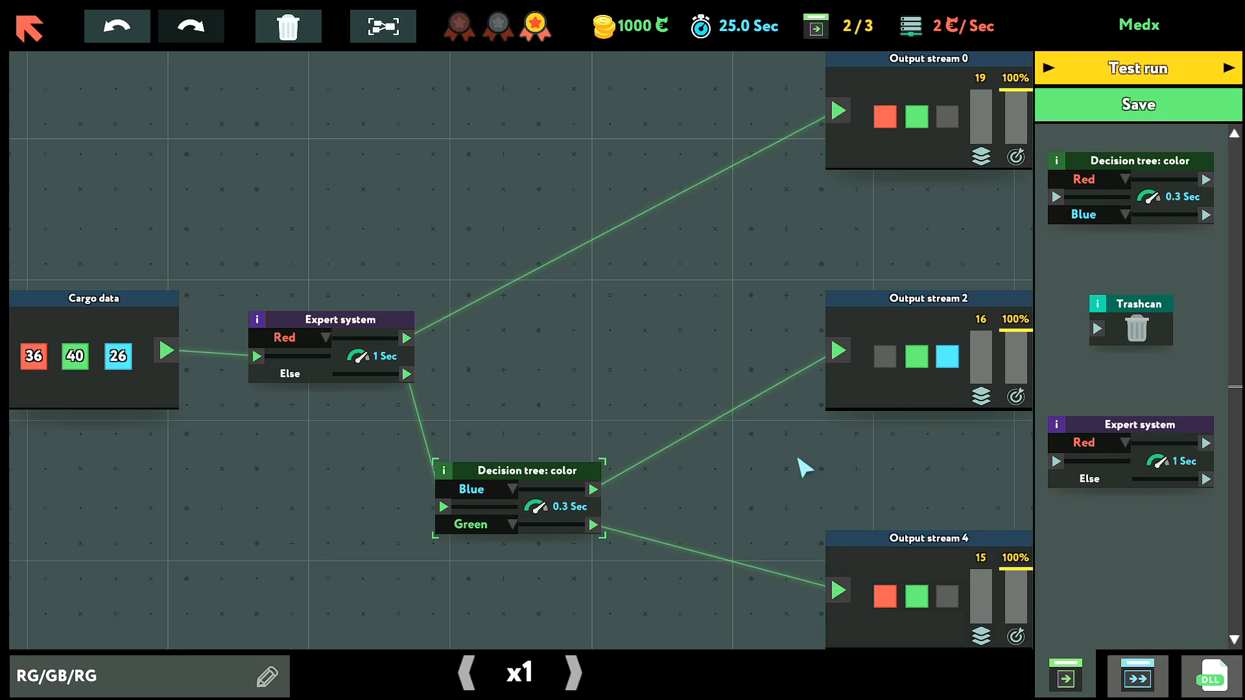
pyautogui.moveTo(512, 246)
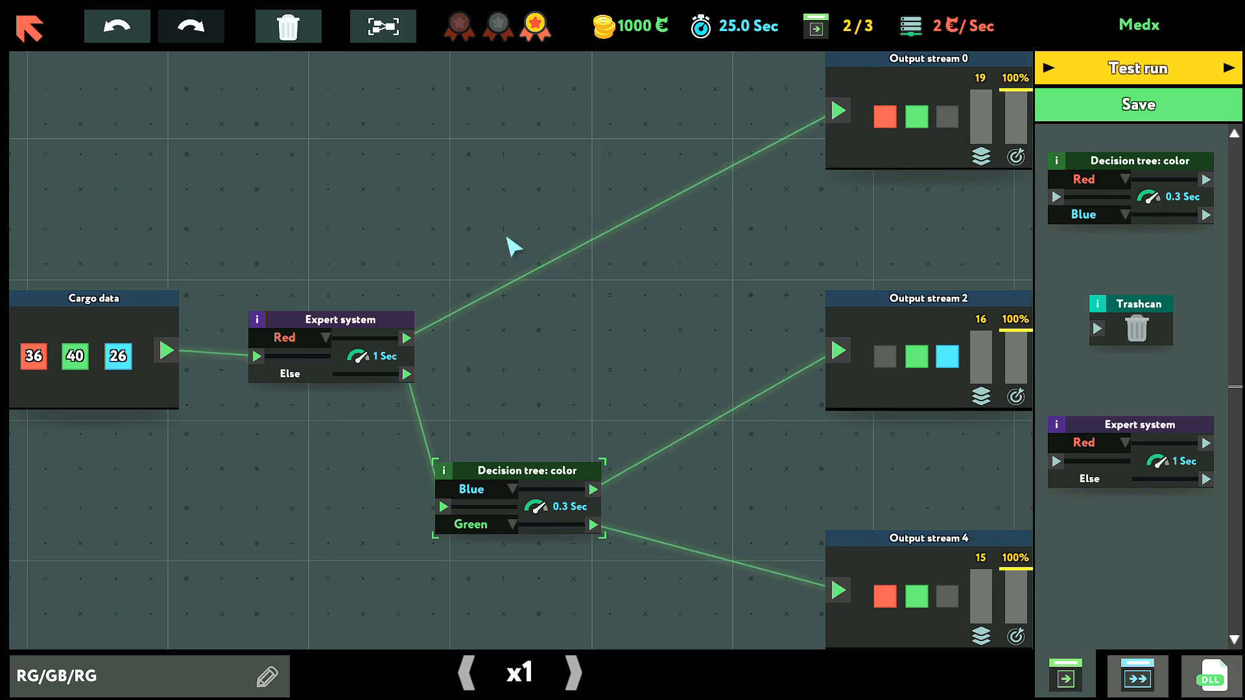
pyautogui.moveTo(332, 319); pyautogui.dragTo(278, 315)
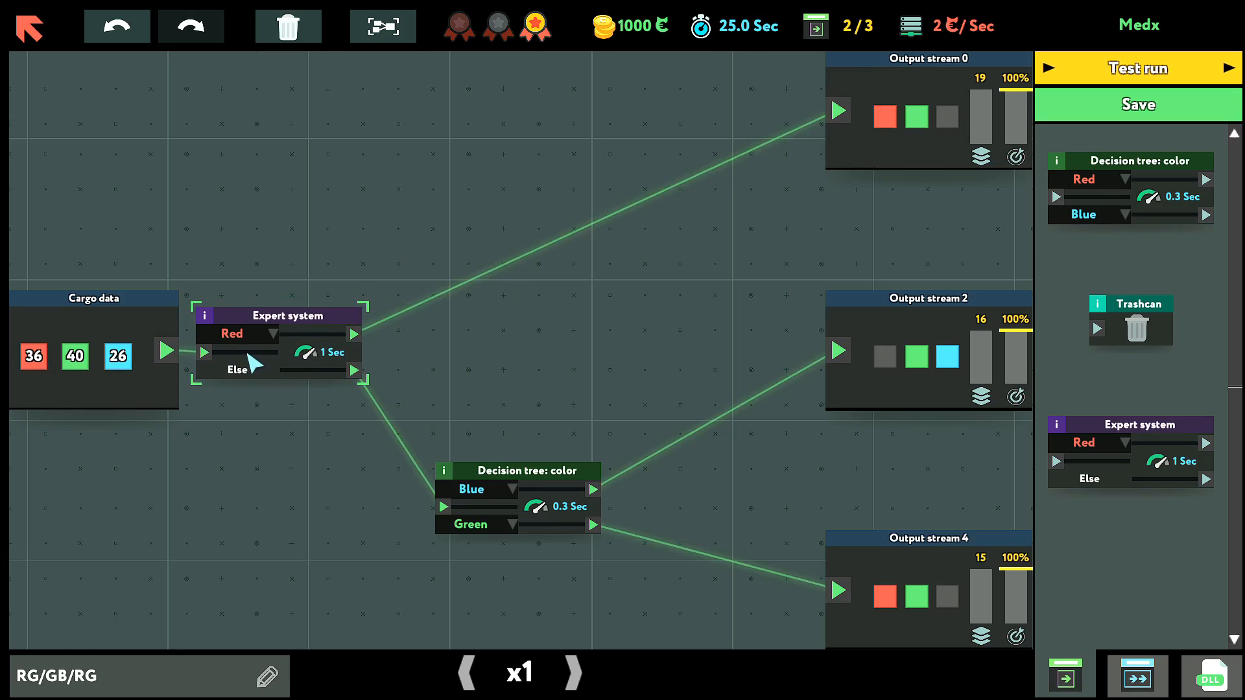
pyautogui.moveTo(439, 270)
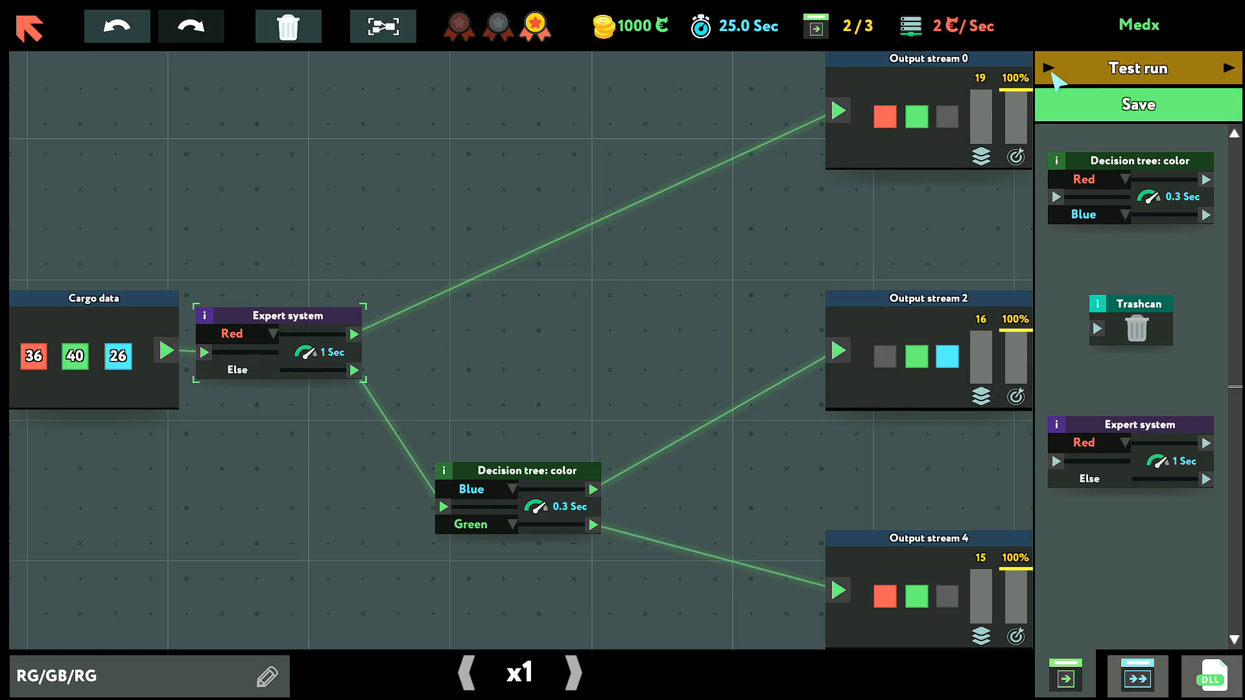
pyautogui.click(1137, 68)
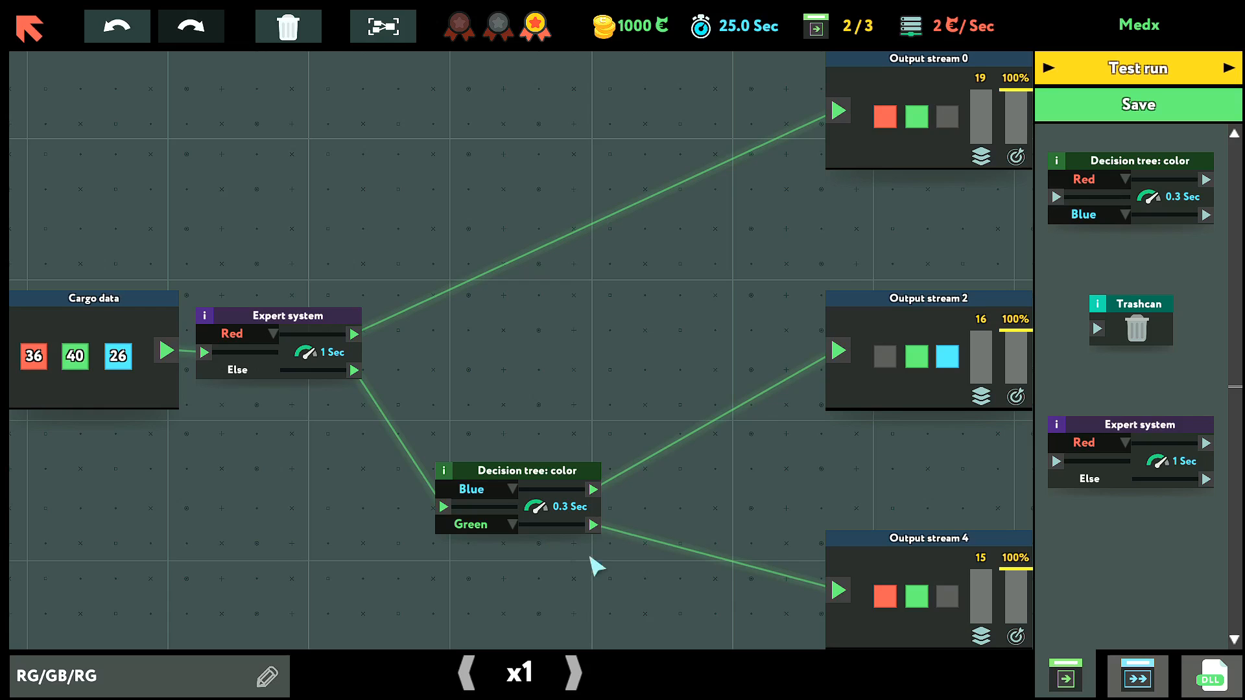
pyautogui.moveTo(685, 276)
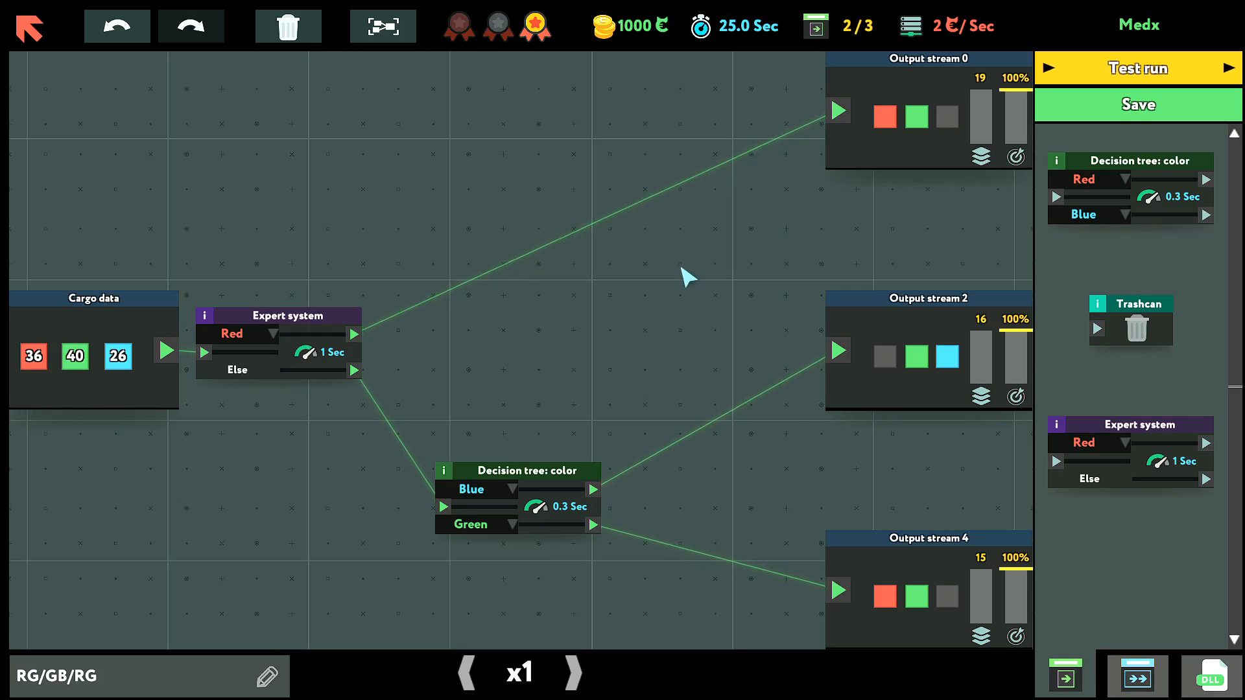
pyautogui.moveTo(866, 151)
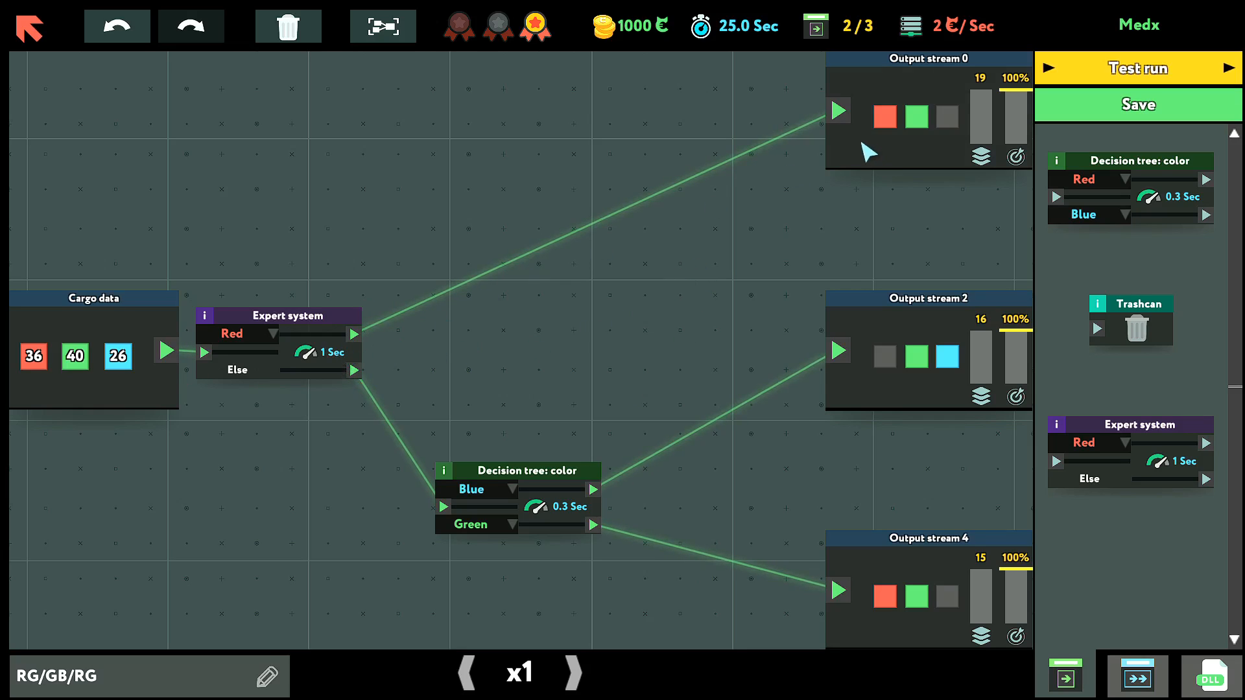
pyautogui.moveTo(701, 246)
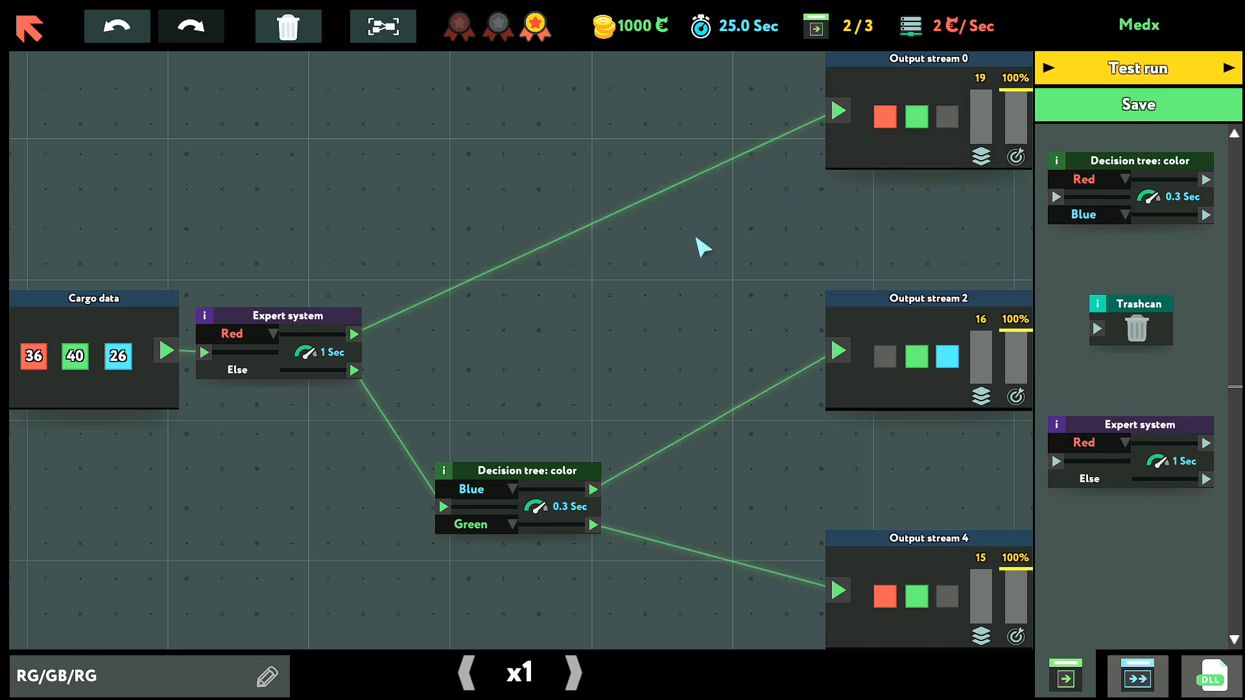
pyautogui.moveTo(1113, 586)
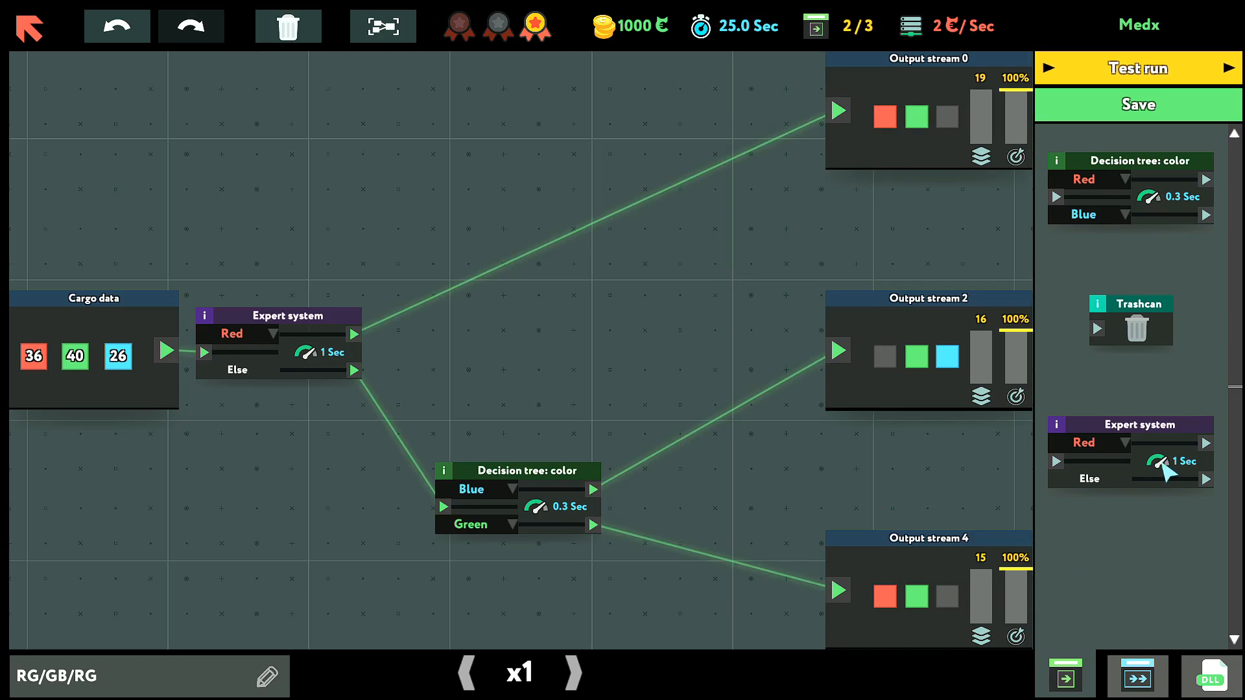
pyautogui.moveTo(1143, 167)
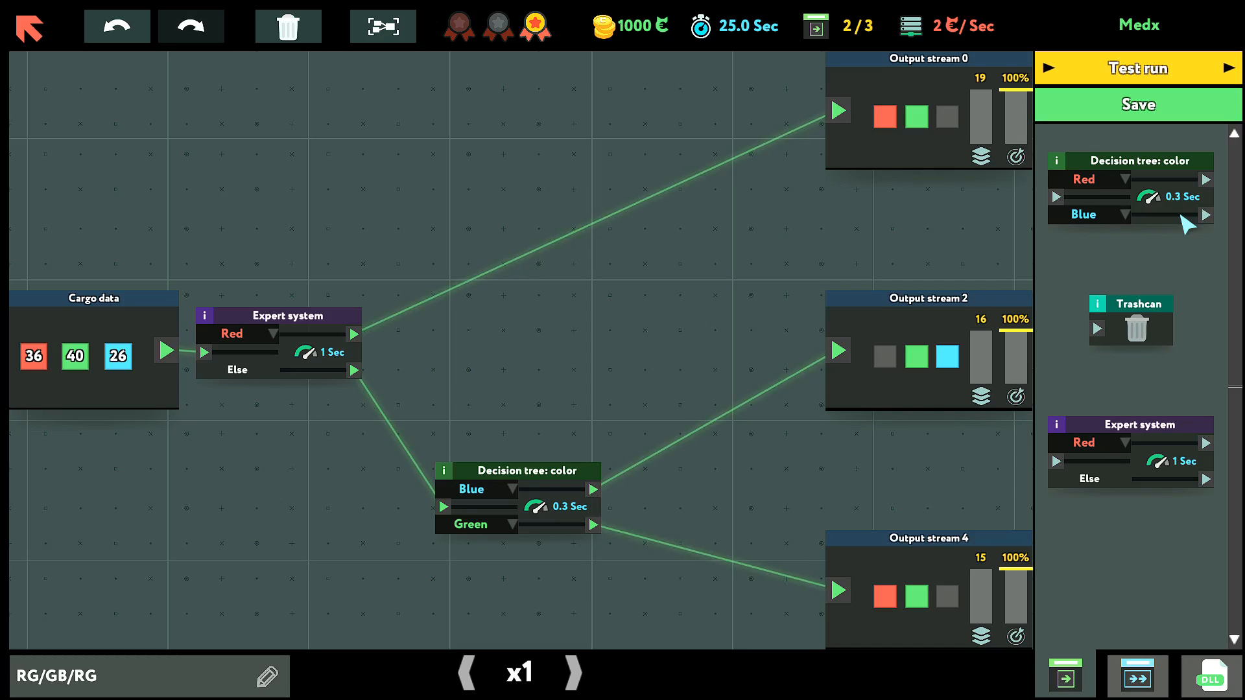
pyautogui.moveTo(1187, 474)
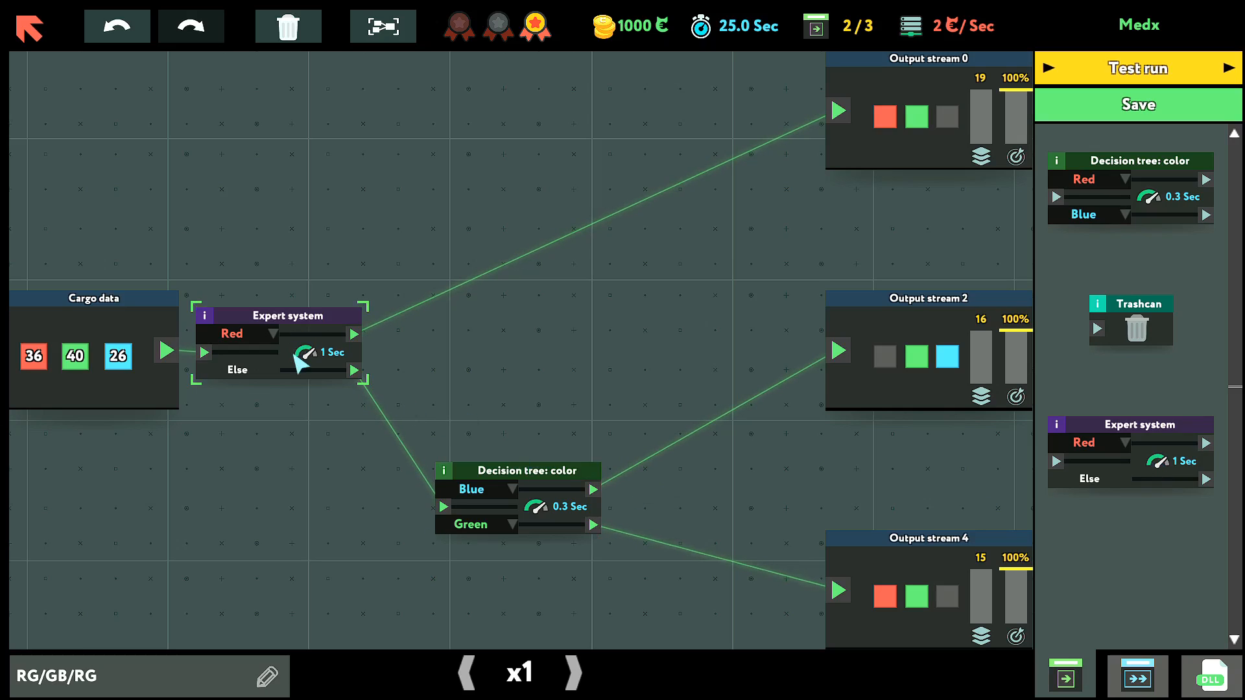
pyautogui.moveTo(1203, 278)
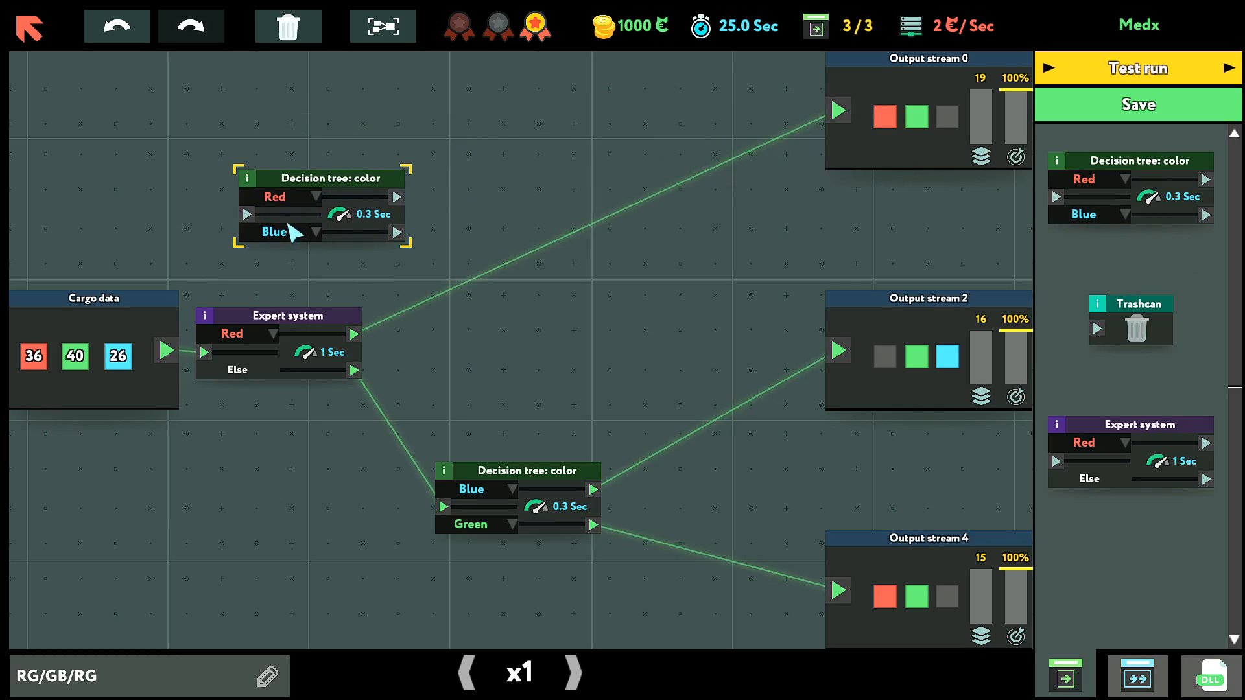
# Trash the expert system node and connect Cargo data directly to the Red/Blue decision tree
pyautogui.click(286, 315)
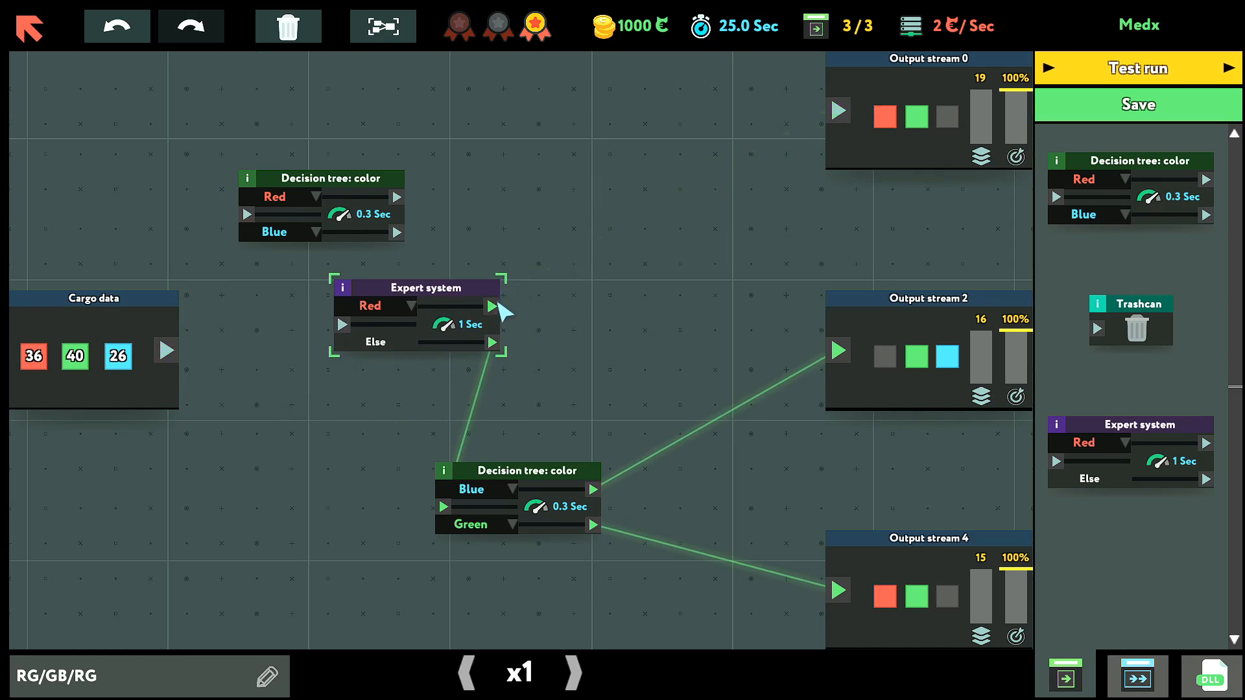
pyautogui.moveTo(413, 287); pyautogui.dragTo(565, 216)
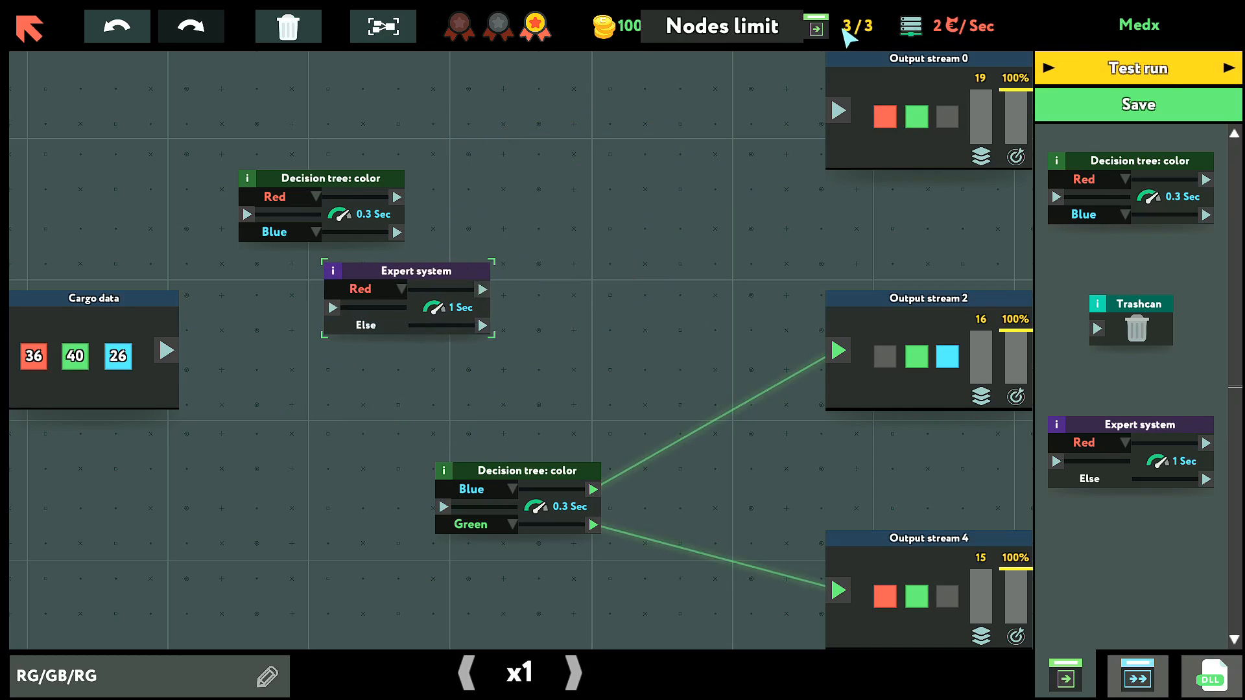
pyautogui.click(1136, 68)
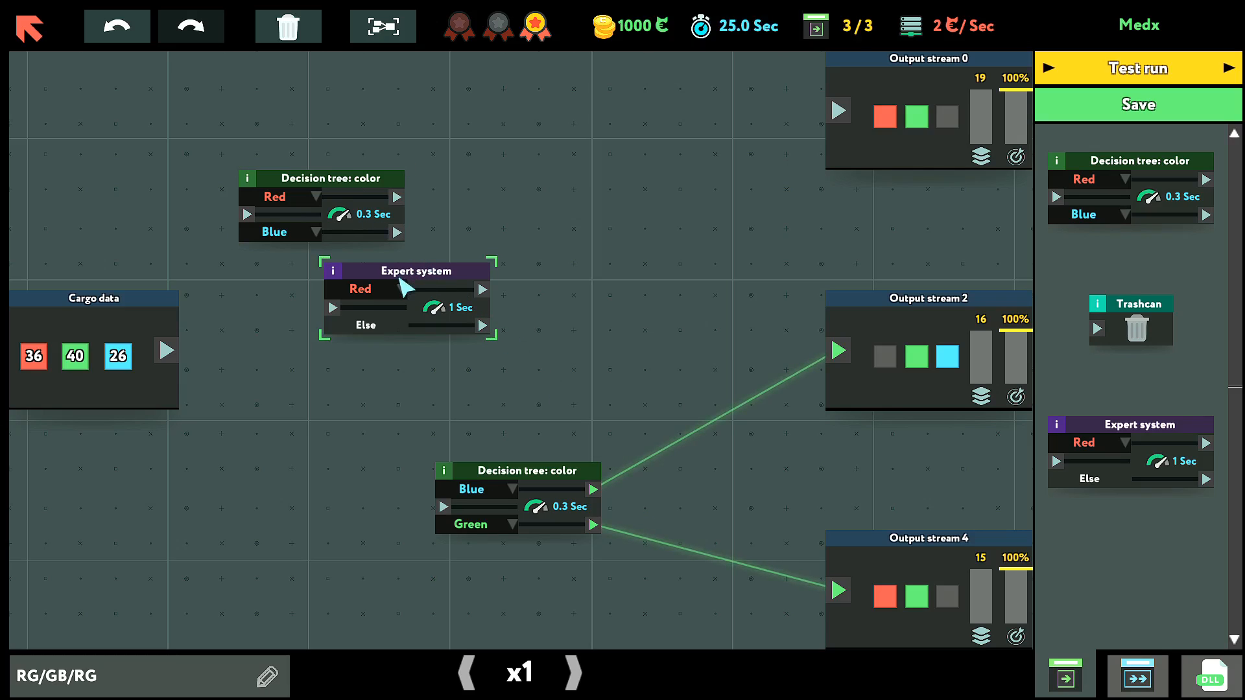
pyautogui.moveTo(302, 337)
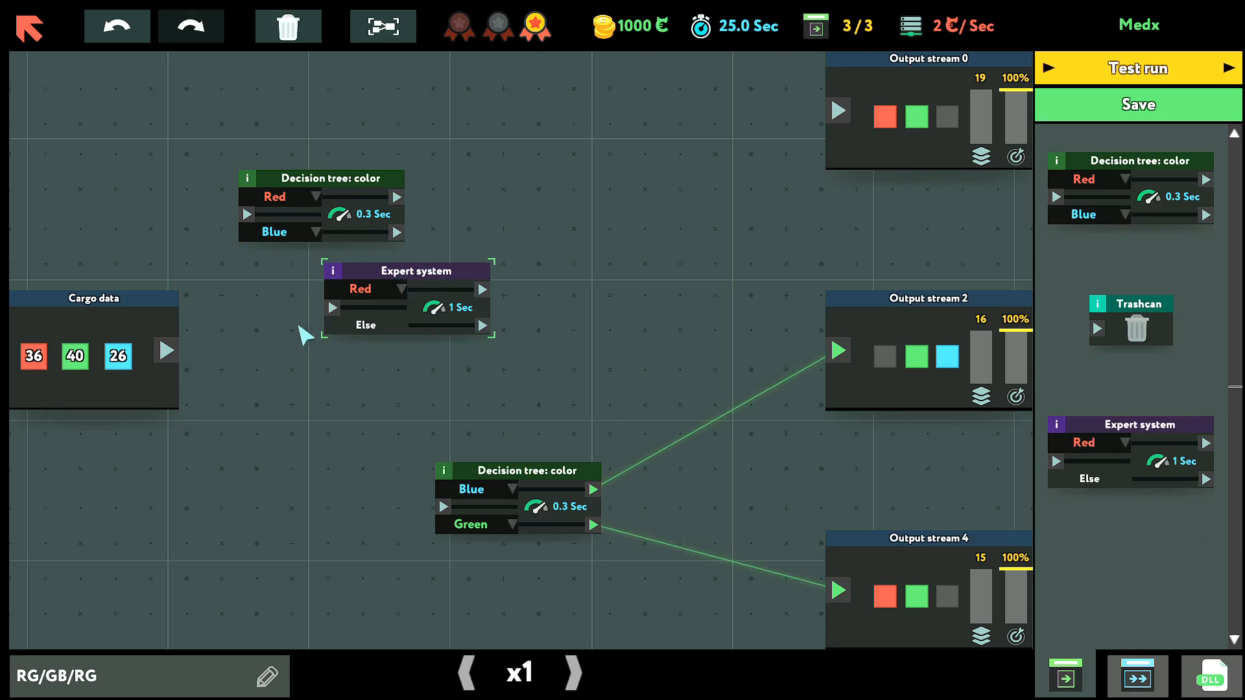
pyautogui.moveTo(408, 270); pyautogui.dragTo(573, 167)
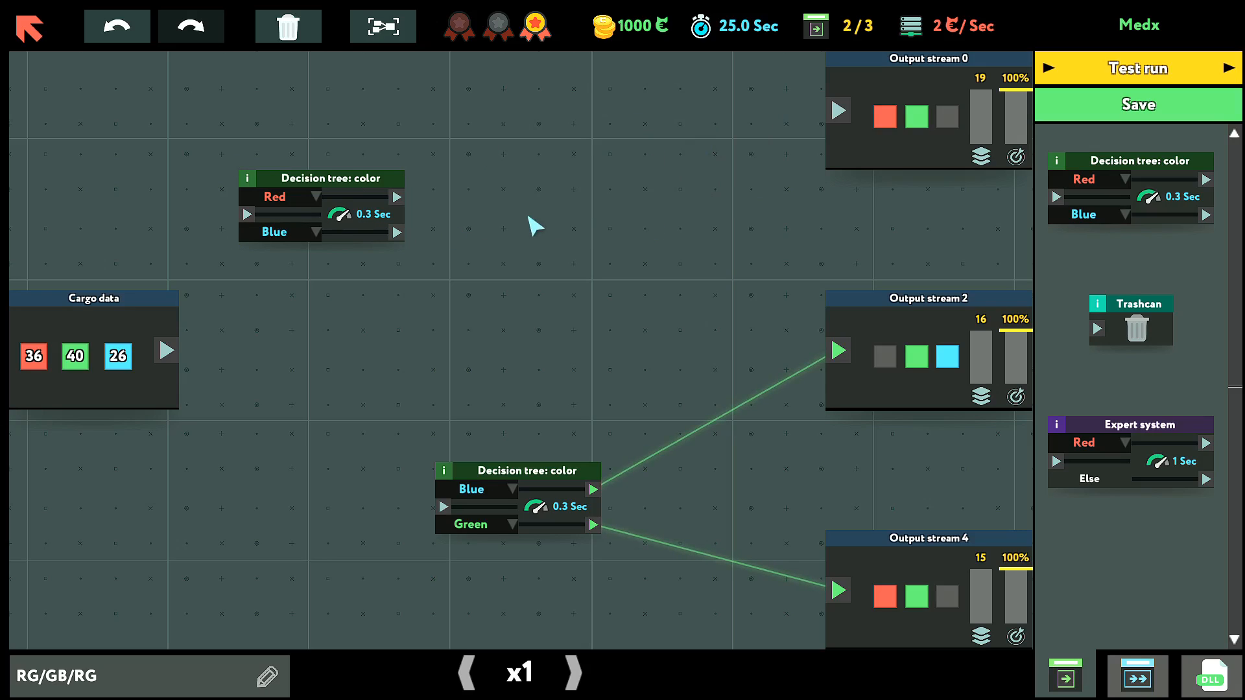
pyautogui.moveTo(322, 179); pyautogui.dragTo(305, 325)
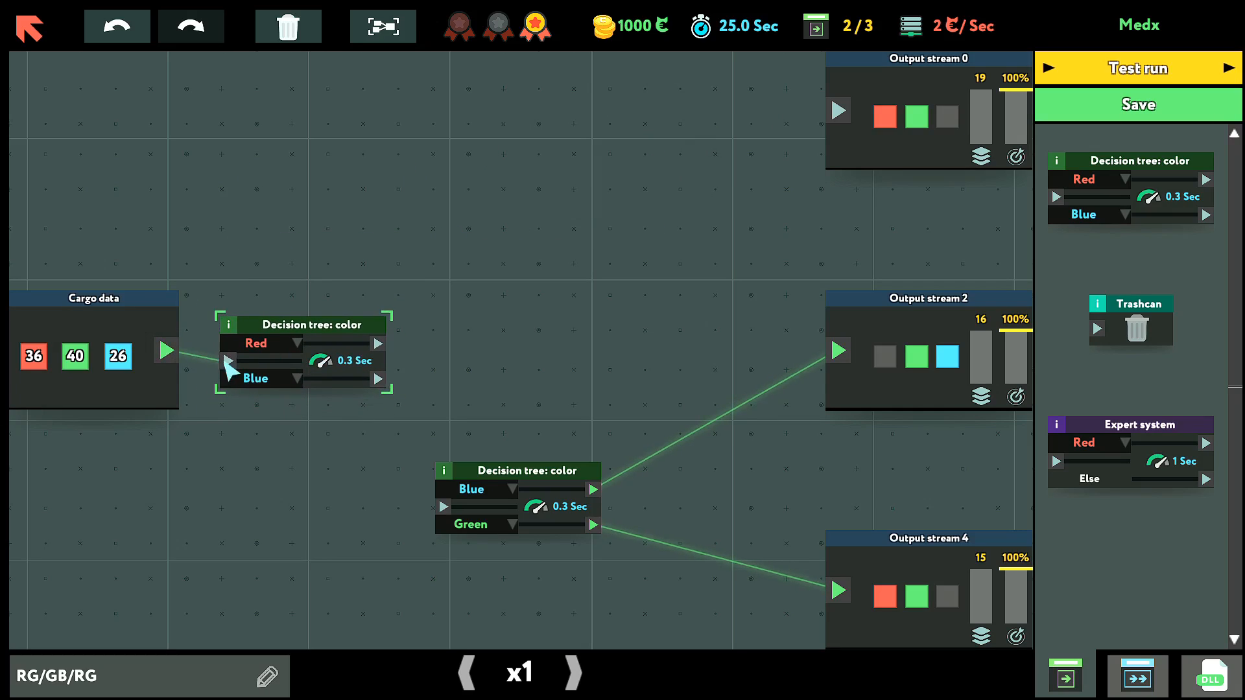
pyautogui.moveTo(306, 324); pyautogui.dragTo(306, 312)
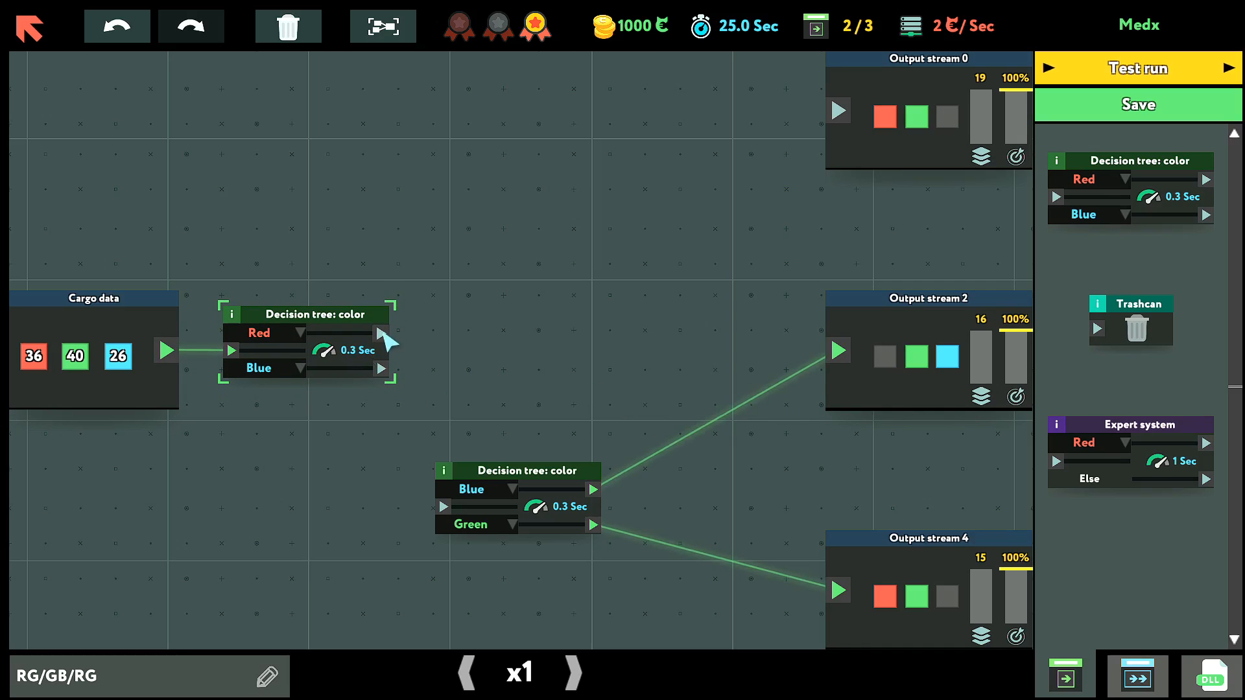
# Wire the Red/Blue decision tree's Red branch to Output stream 0
pyautogui.moveTo(381, 333); pyautogui.dragTo(839, 110)
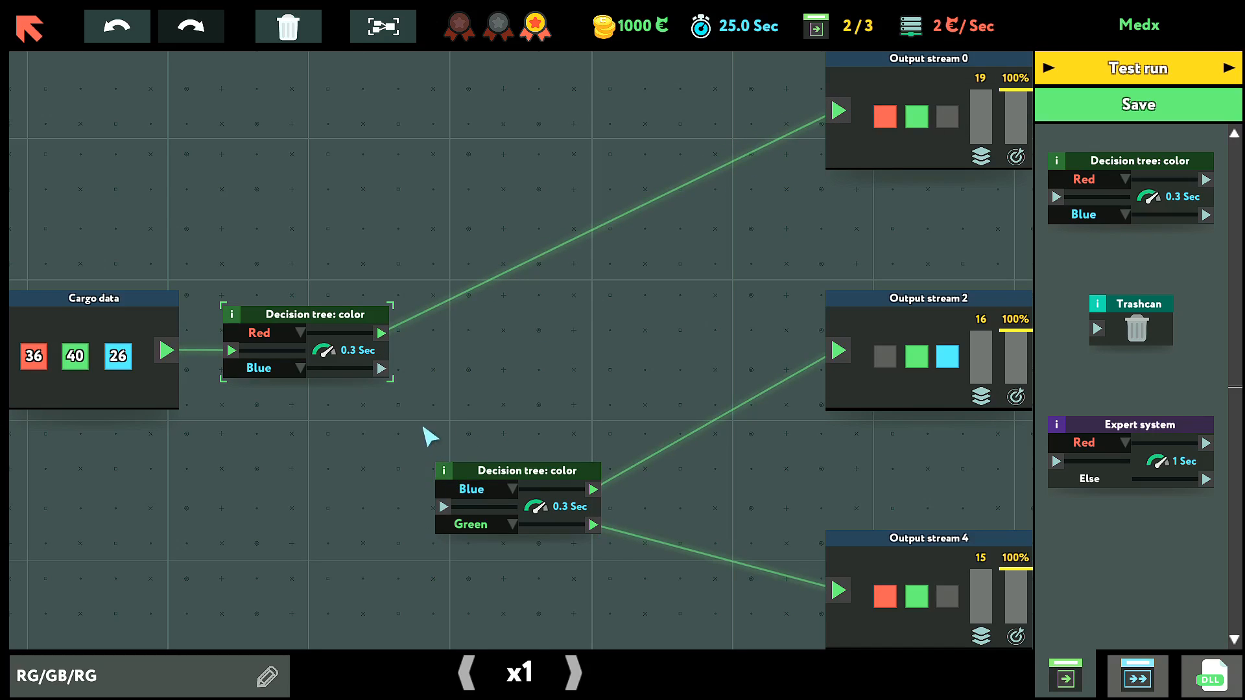
pyautogui.moveTo(405, 393)
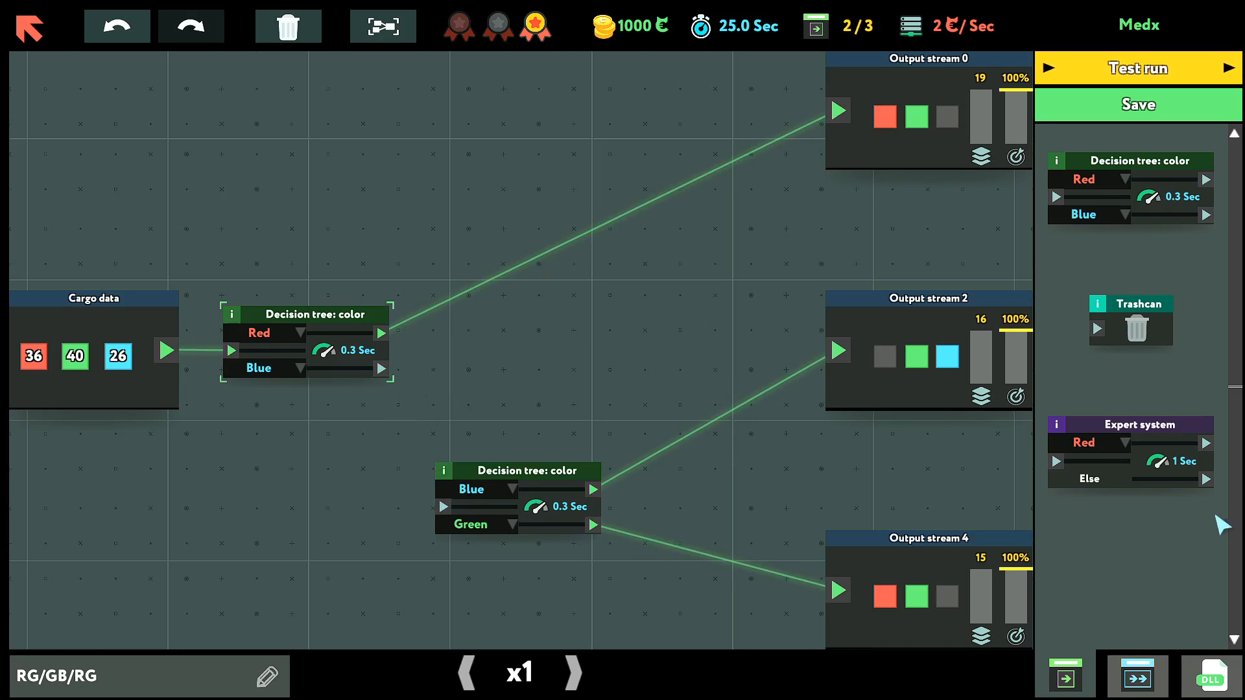
pyautogui.moveTo(1148, 201)
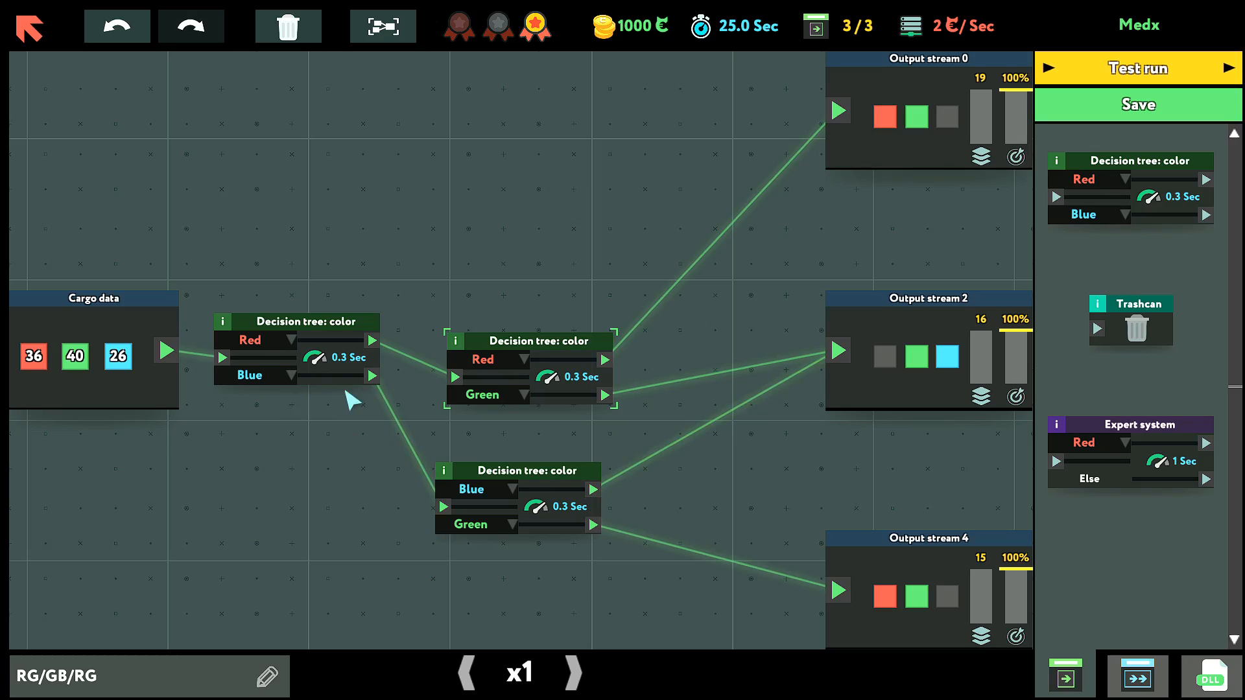
pyautogui.moveTo(640, 500)
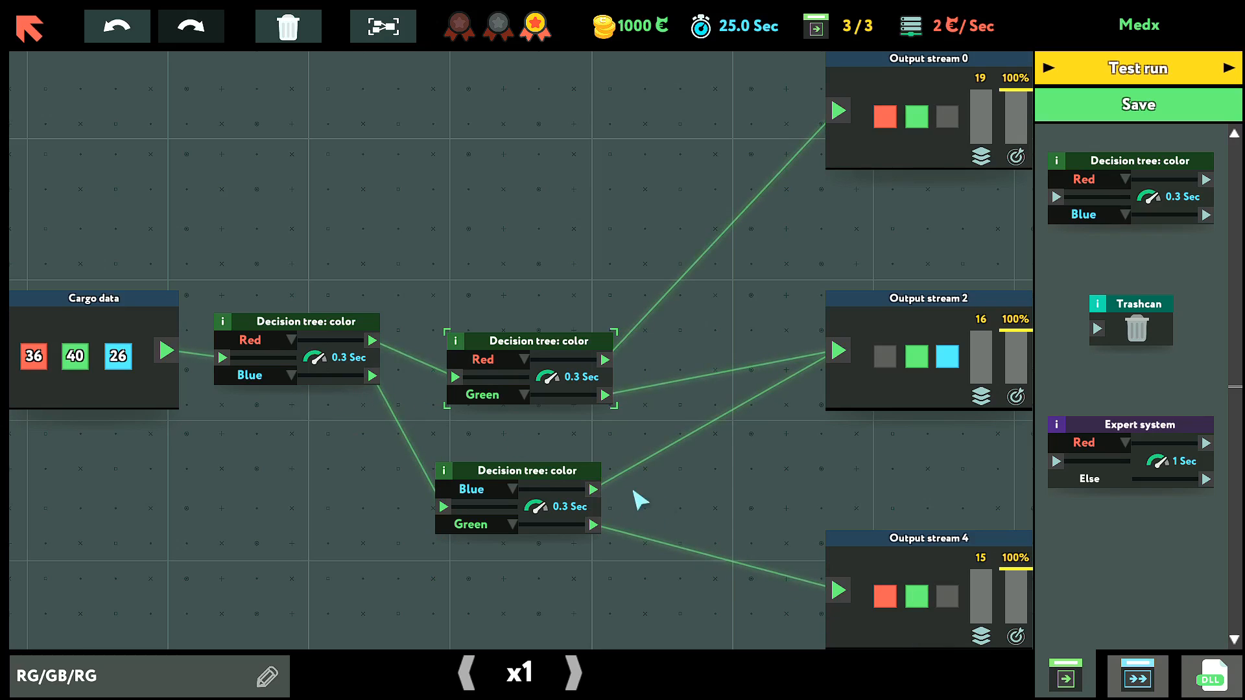
pyautogui.moveTo(806, 602)
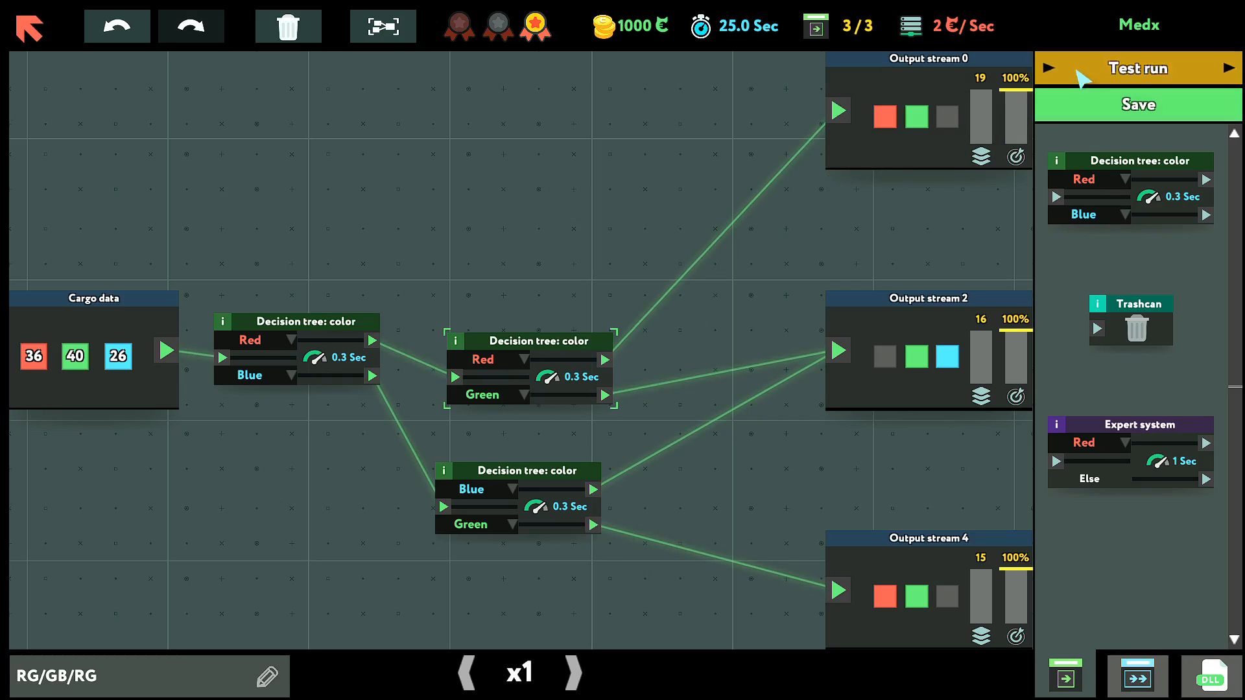
# Launch a test run of the three-tree scheme and dismiss the Success result
pyautogui.click(1137, 68)
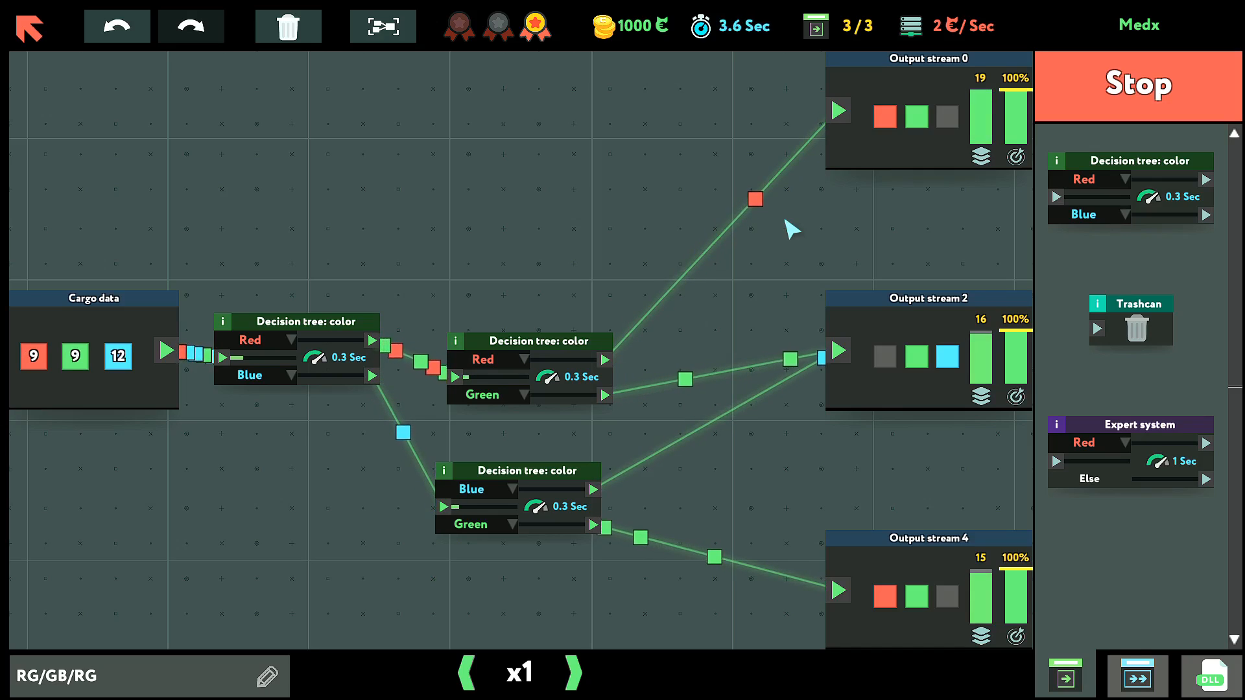
pyautogui.click(1136, 85)
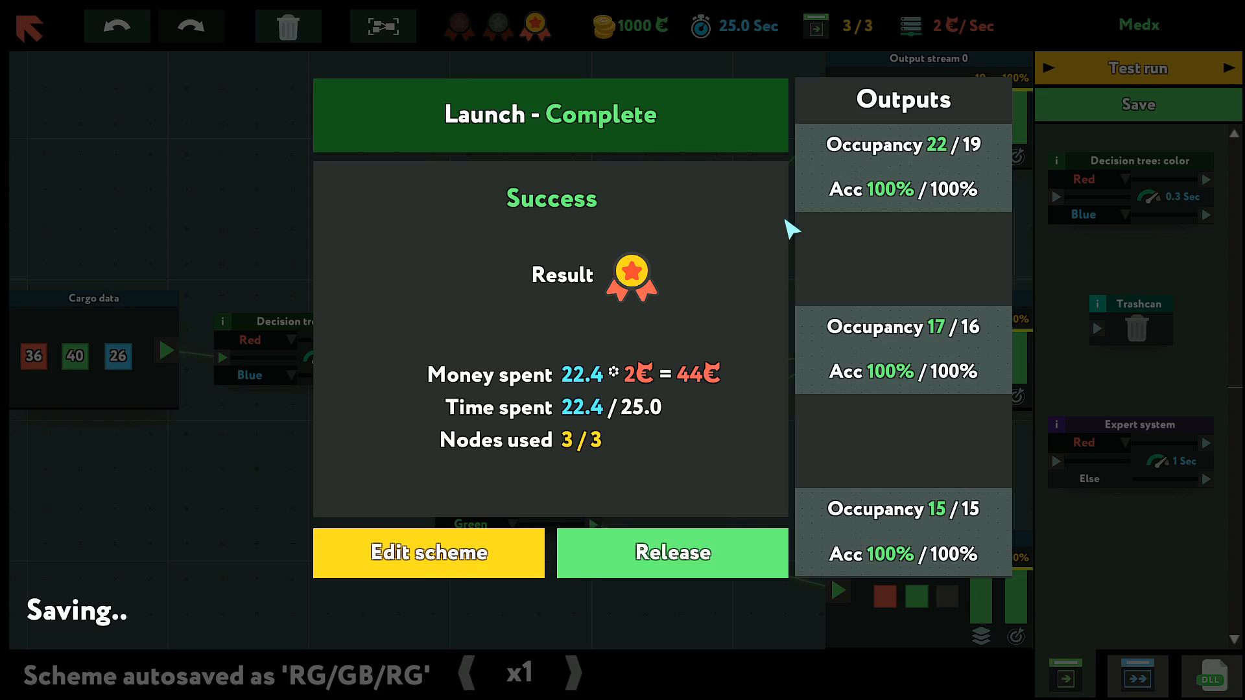